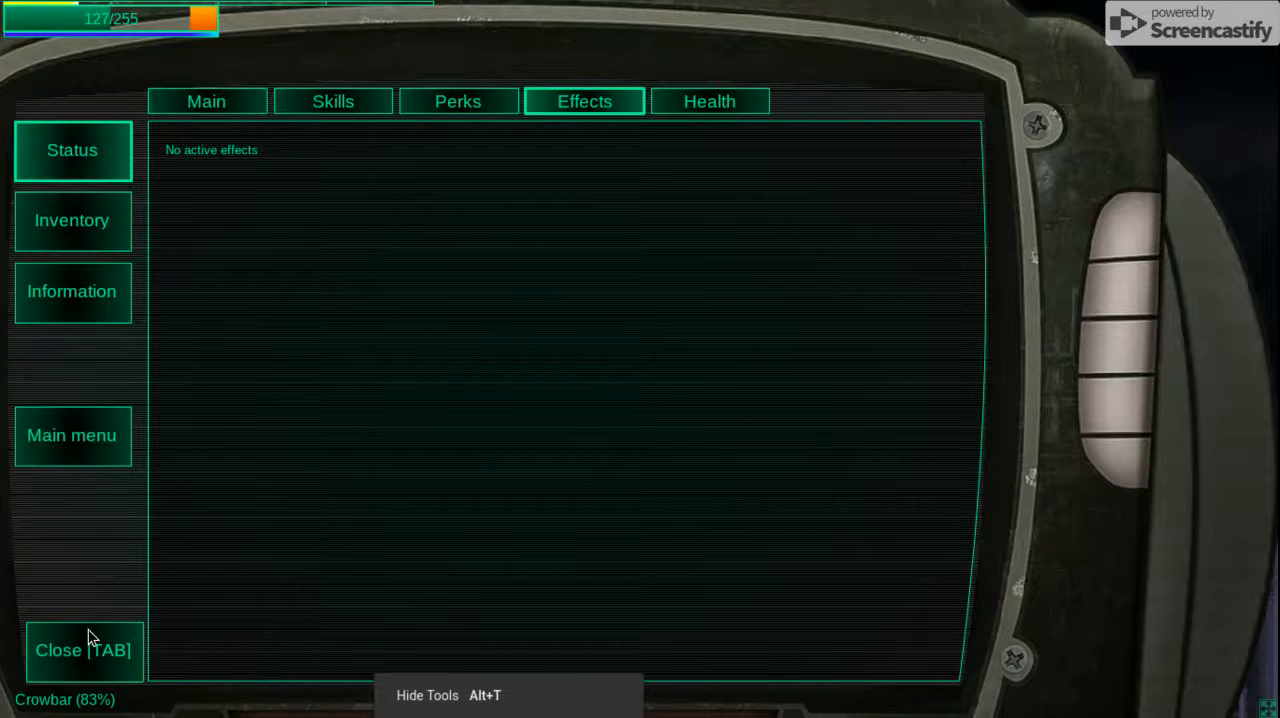
Step: Close the Pip-Buck and walk the pony across the iron bridge to the rooftop
{"action": "left_click", "coordinate": [84, 650]}
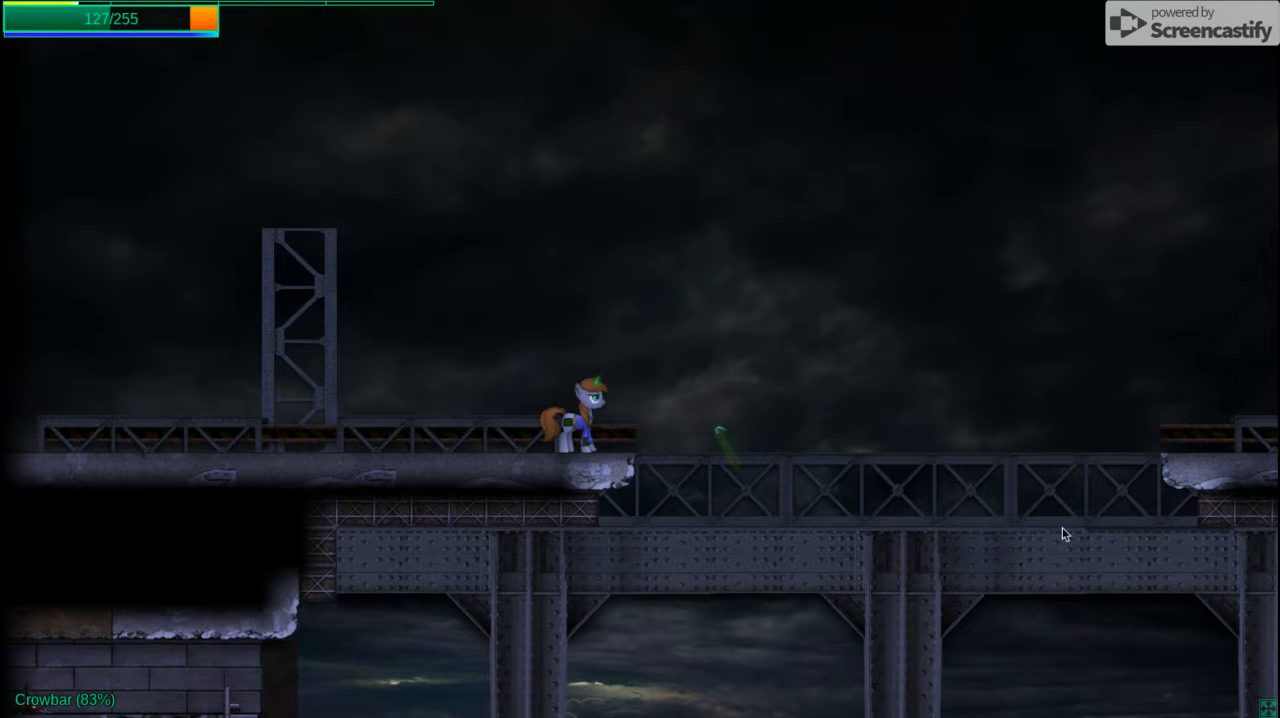
{"action": "mouse_move", "coordinate": [1068, 312]}
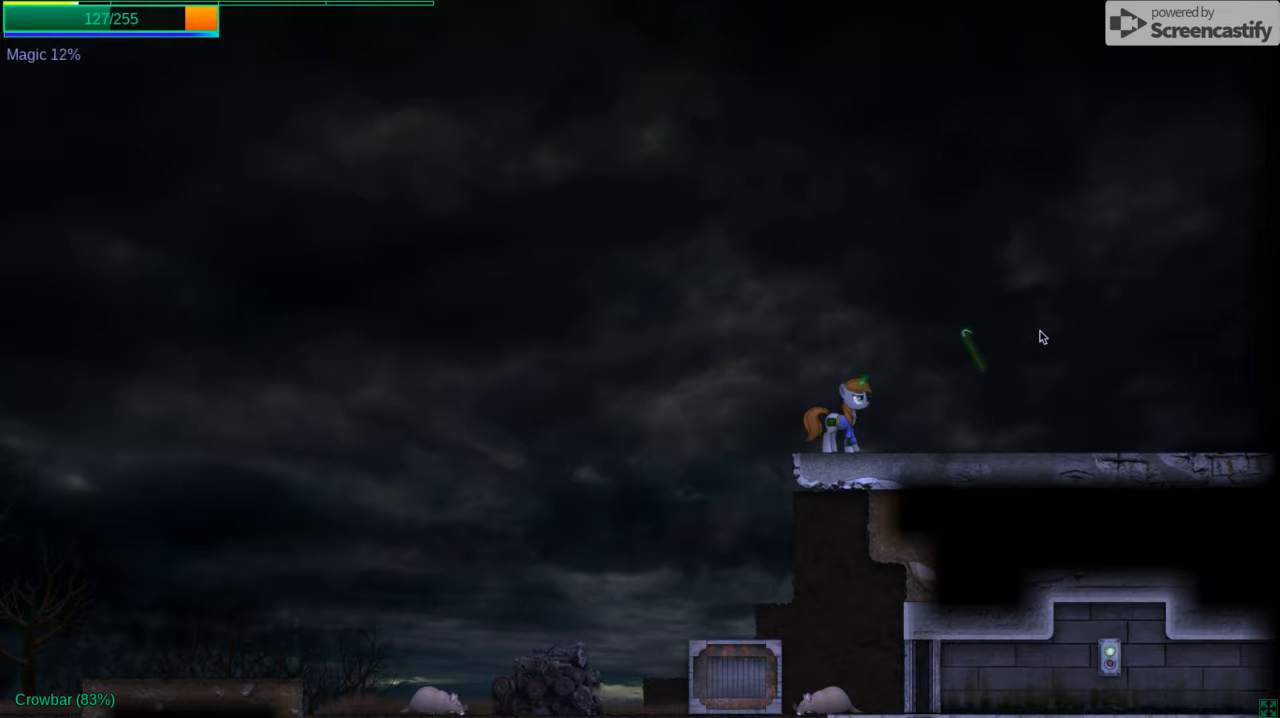
Step: Check the character's Skills page in the Pip-Buck, then resume play
{"action": "key", "text": "Tab"}
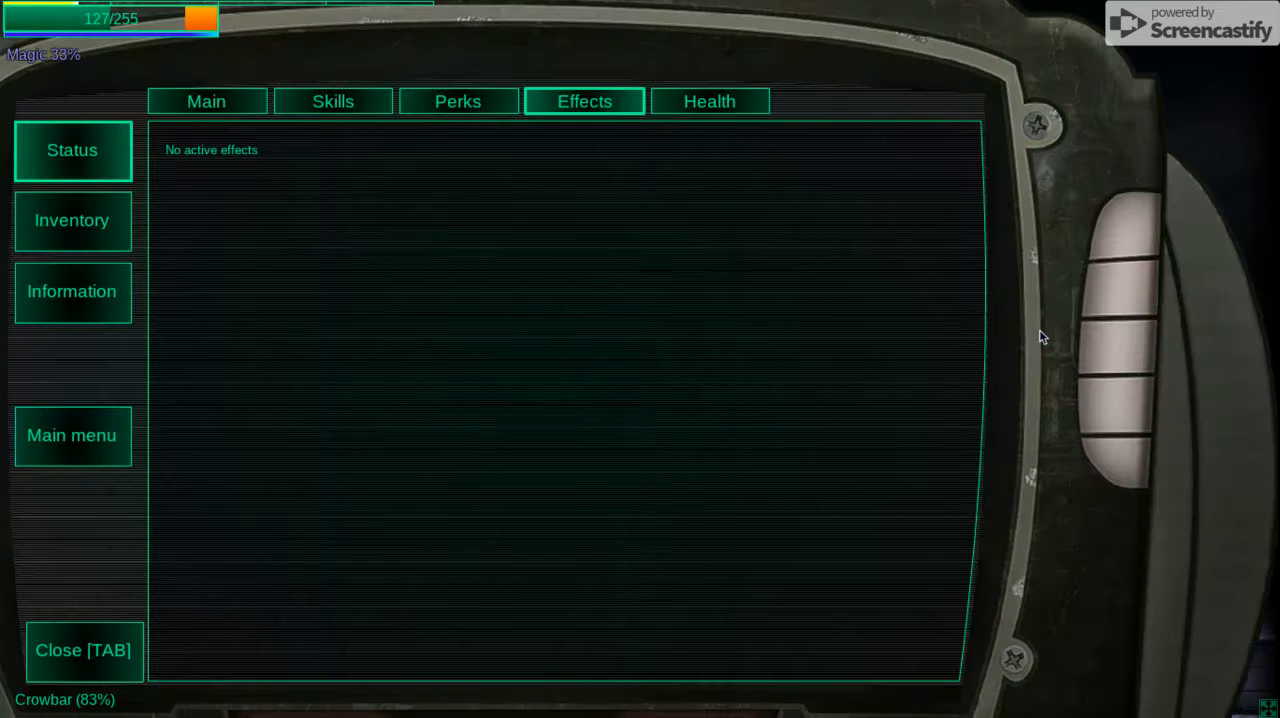
{"action": "mouse_move", "coordinate": [440, 172]}
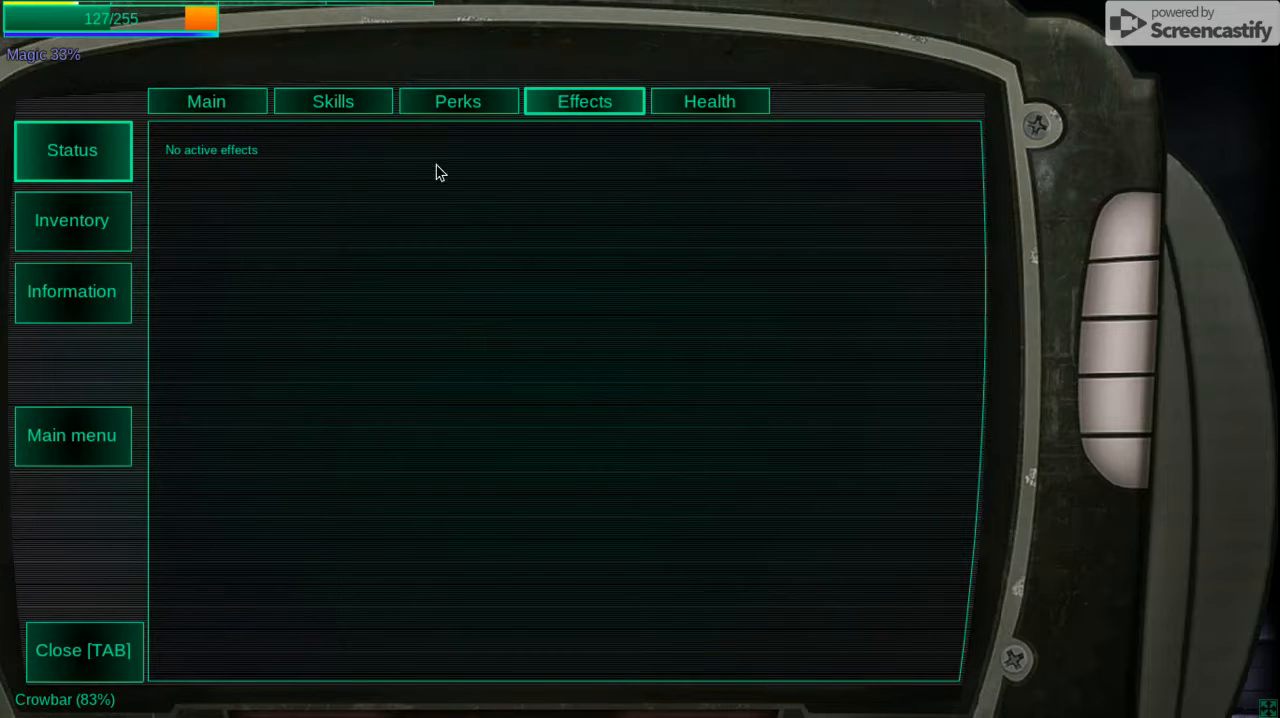
{"action": "left_click", "coordinate": [332, 102]}
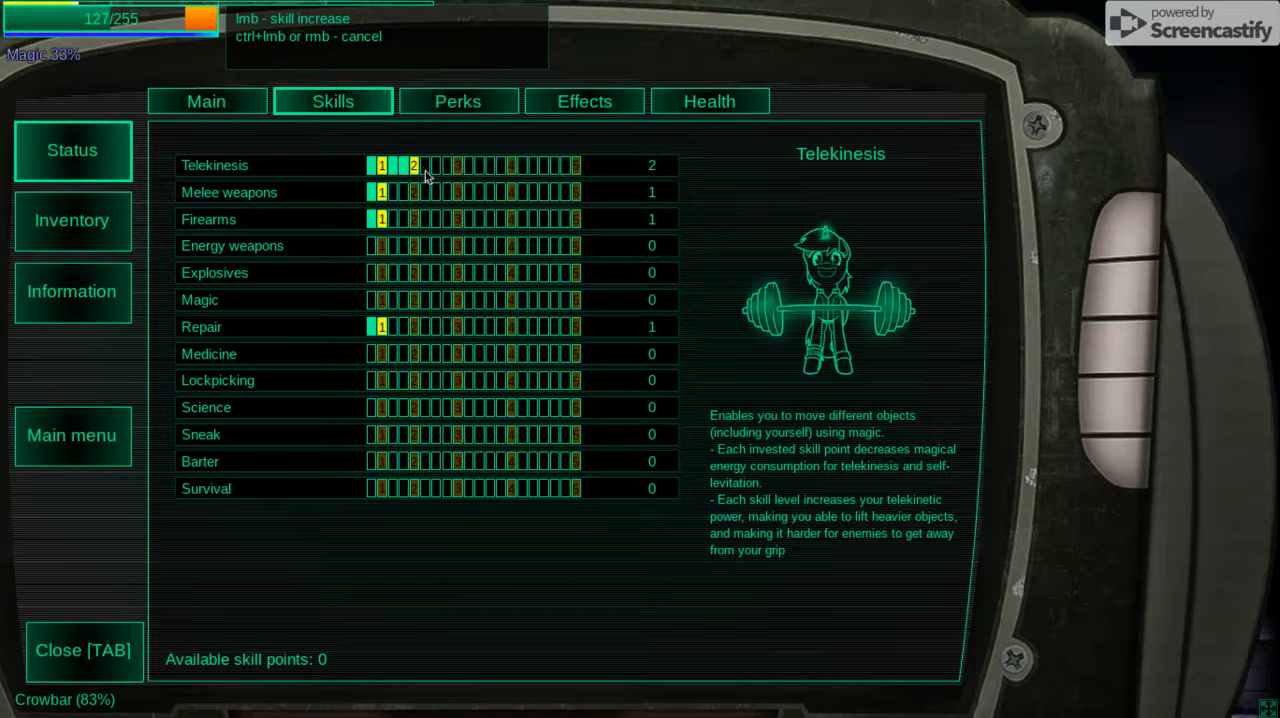
{"action": "key", "text": "Tab"}
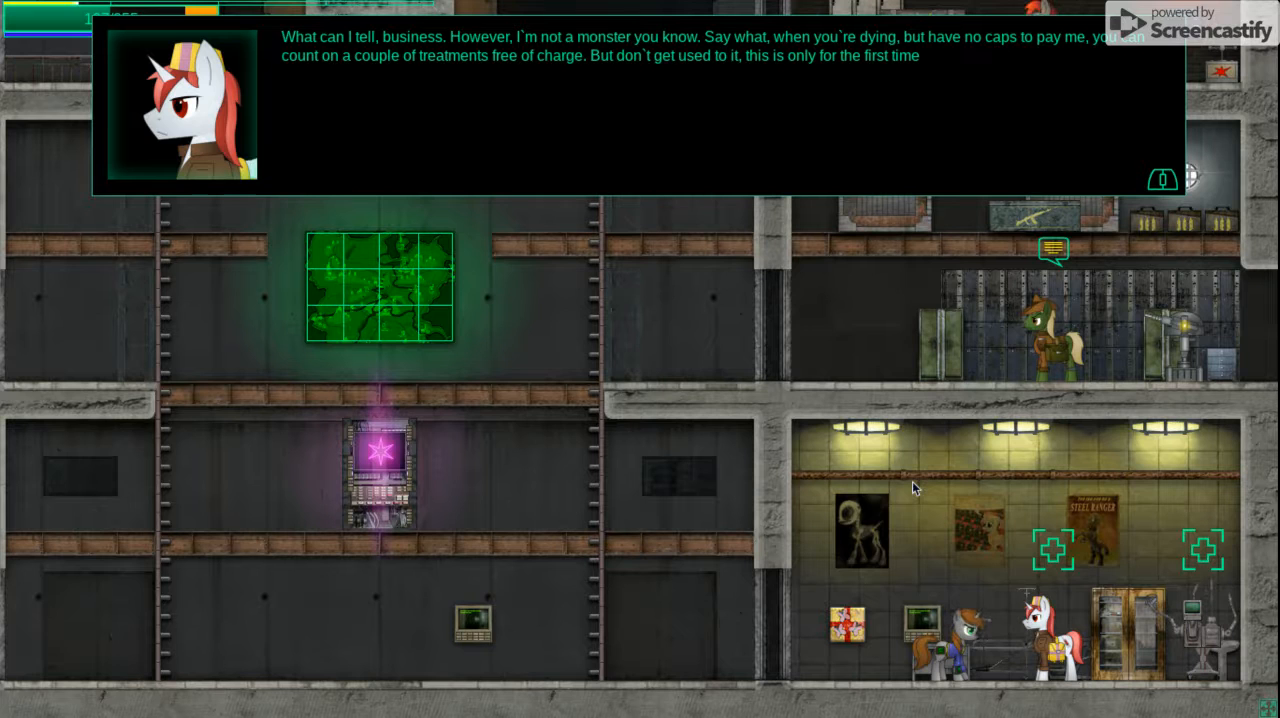
{"action": "mouse_move", "coordinate": [876, 480]}
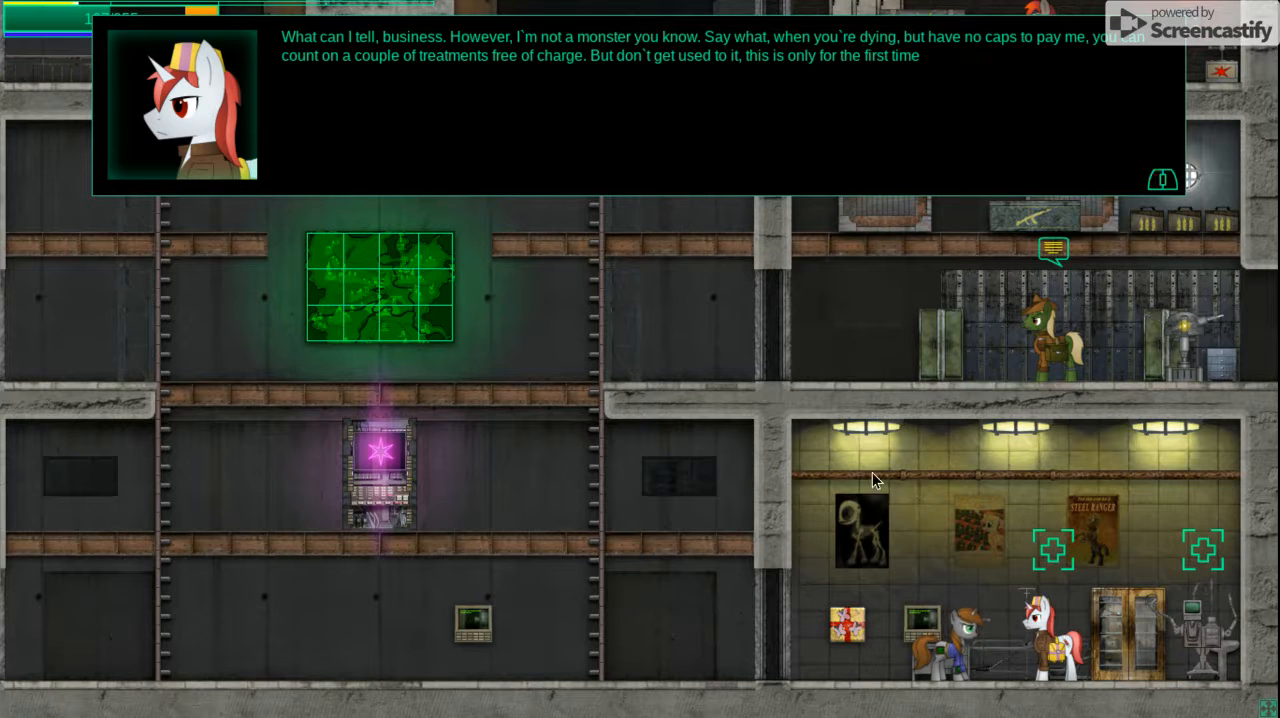
{"action": "mouse_move", "coordinate": [910, 490]}
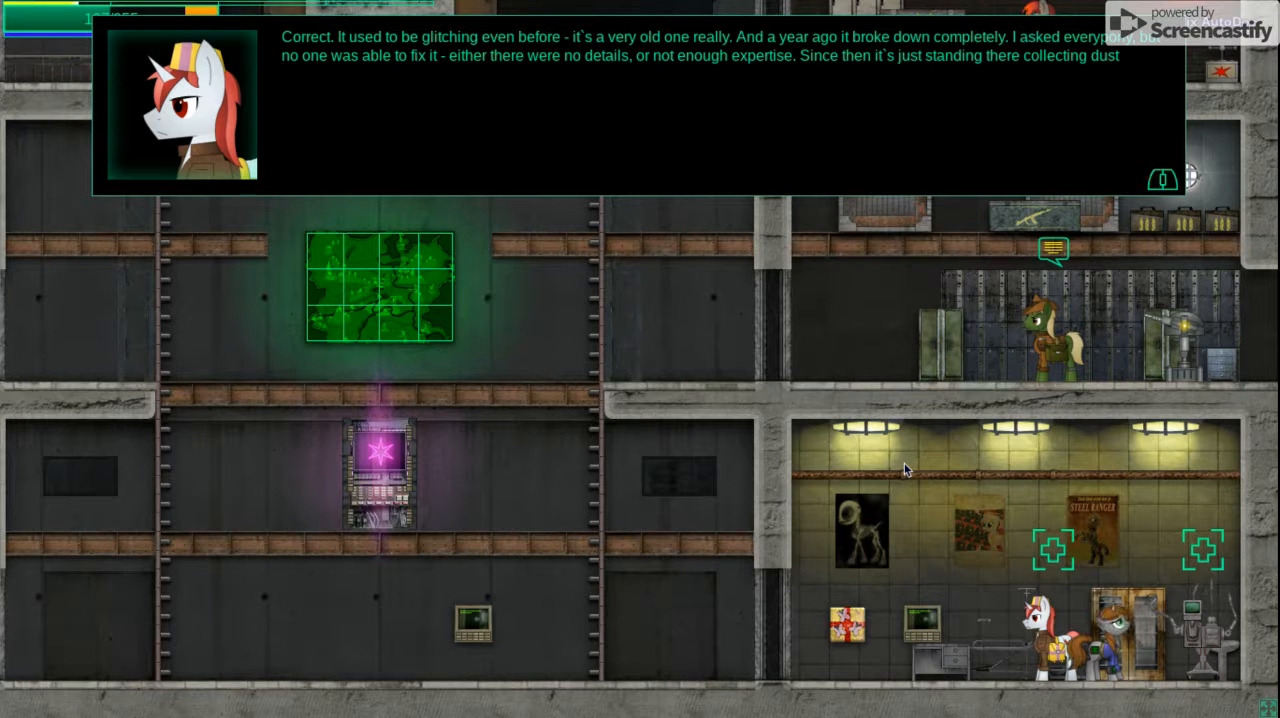
Step: Advance the doctor's dialogue about free first treatments and the broken old machine
{"action": "left_click", "coordinate": [640, 110]}
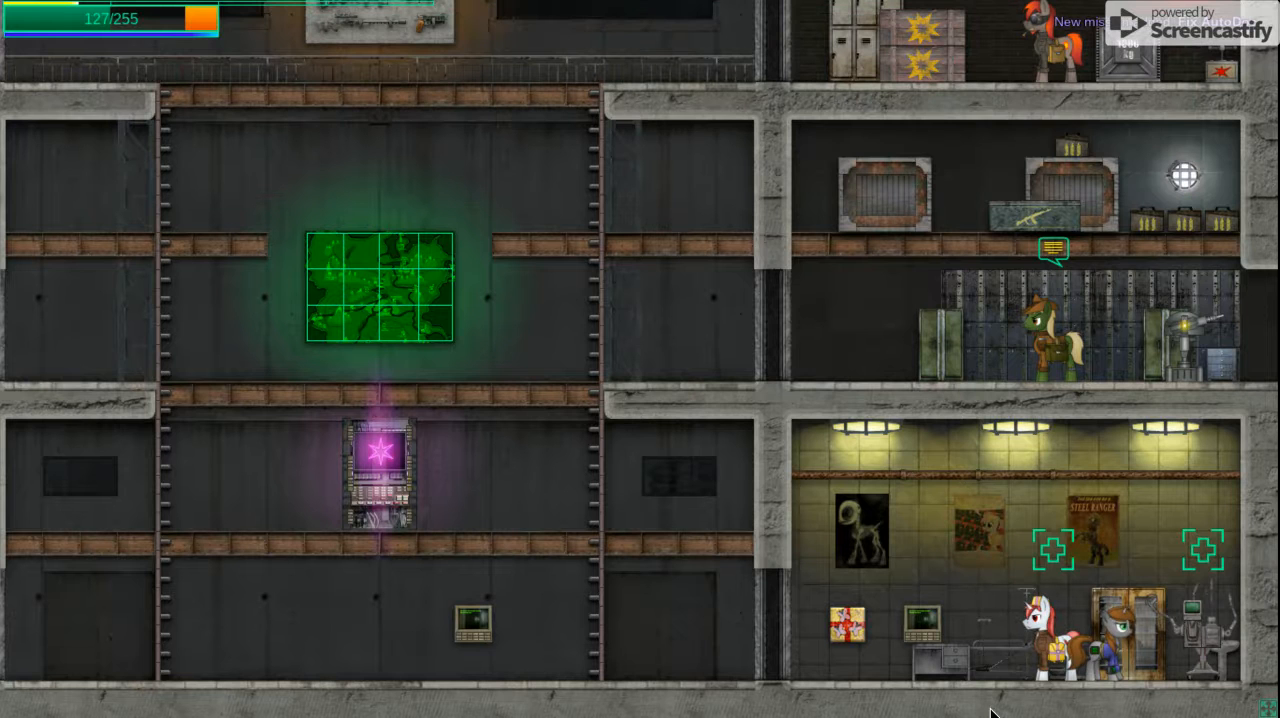
{"action": "mouse_move", "coordinate": [760, 668]}
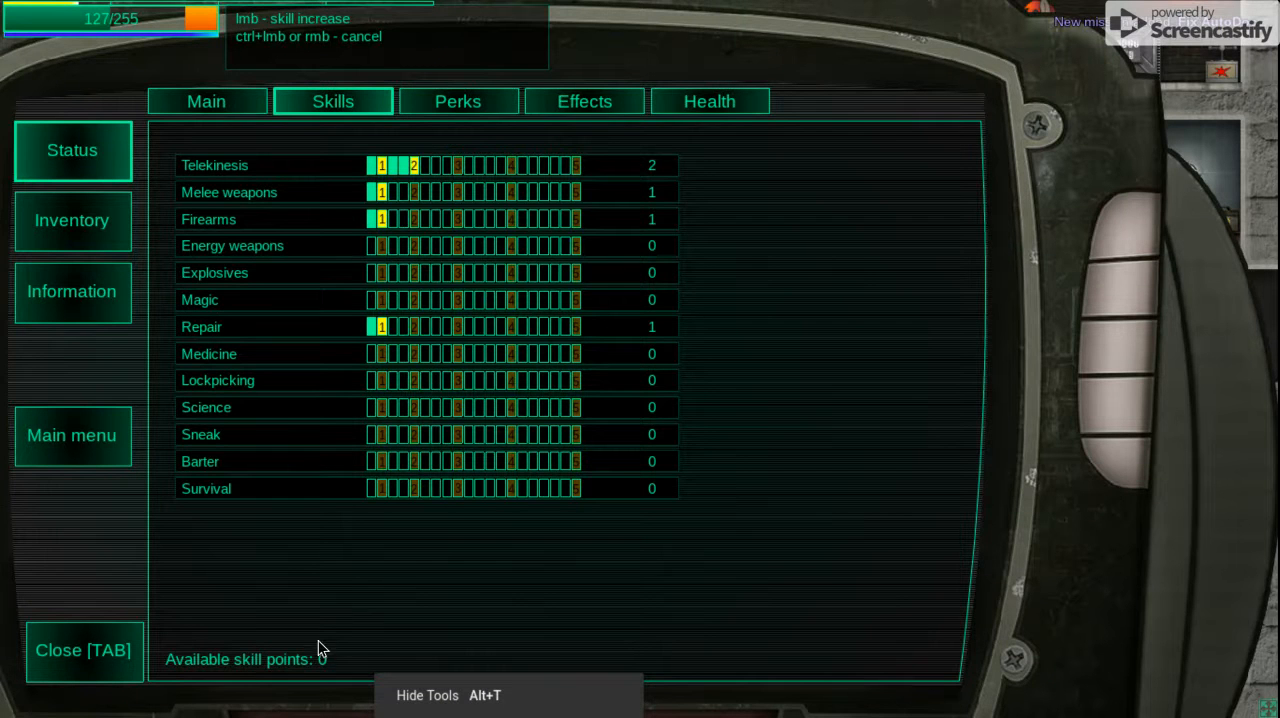
Step: Review the doctor's healing costs, then bring up the carried weapons inventory
{"action": "key", "text": "Tab"}
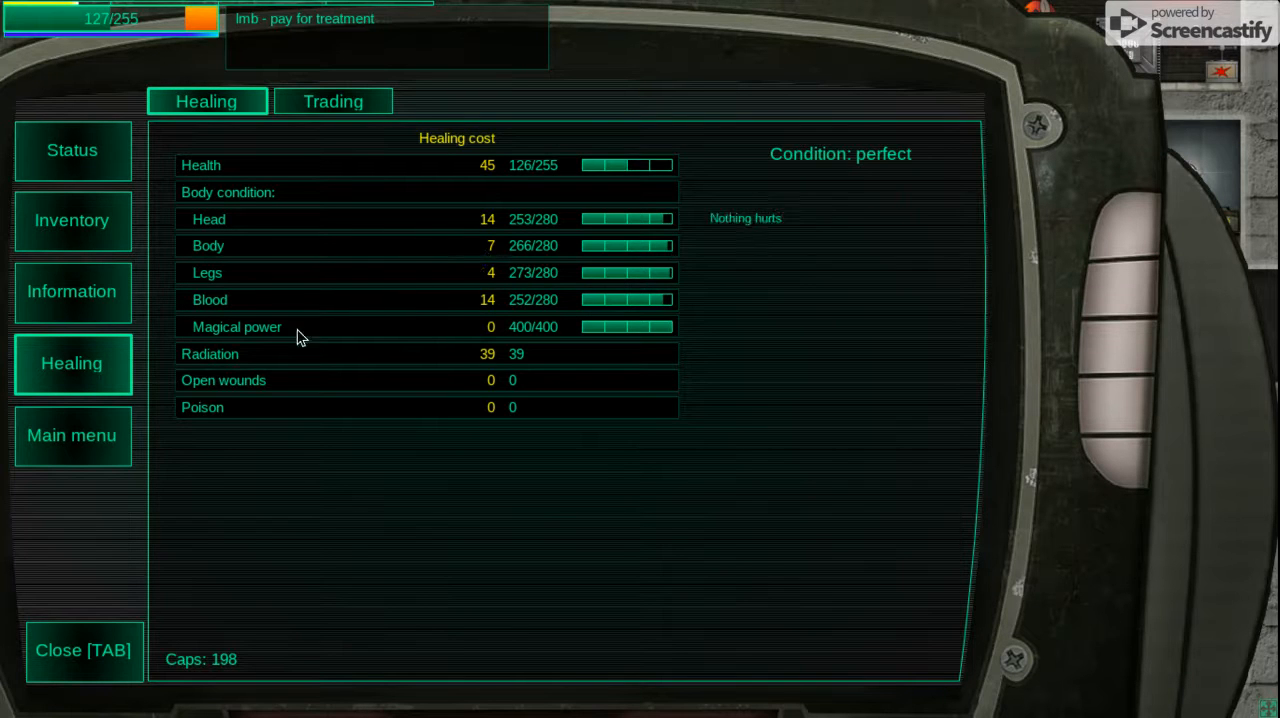
{"action": "mouse_move", "coordinate": [200, 246]}
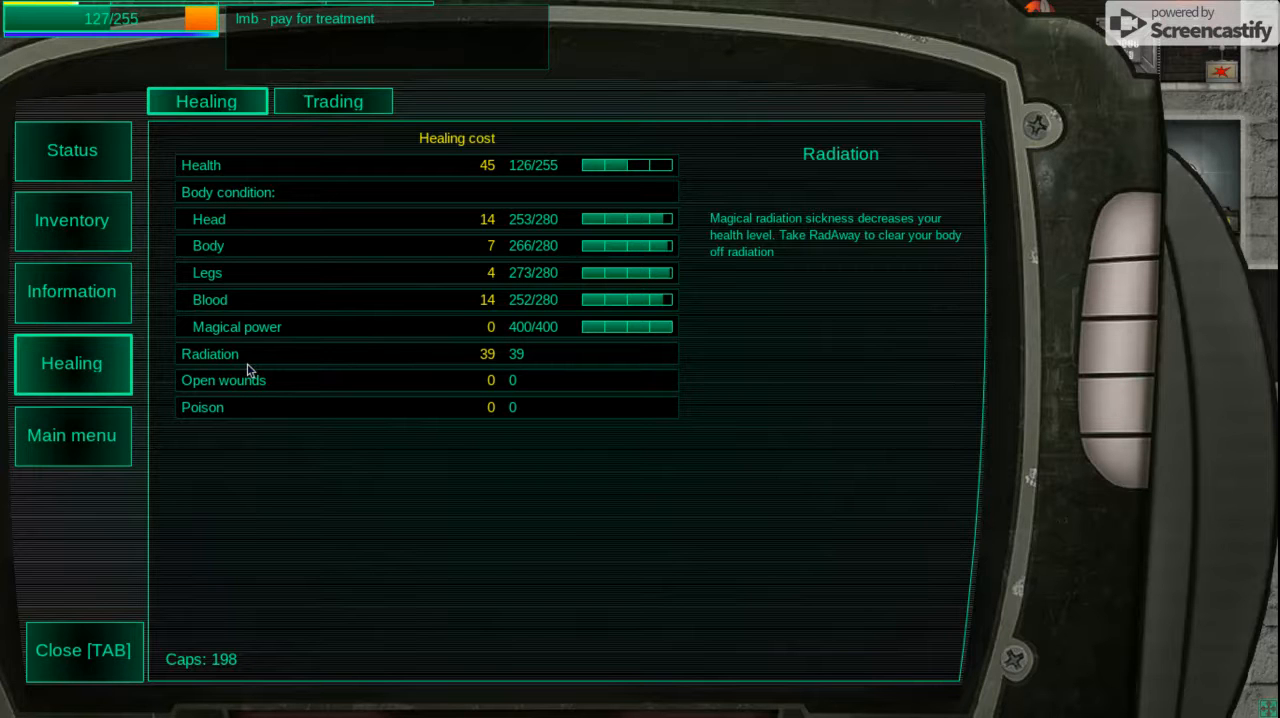
{"action": "mouse_move", "coordinate": [148, 320]}
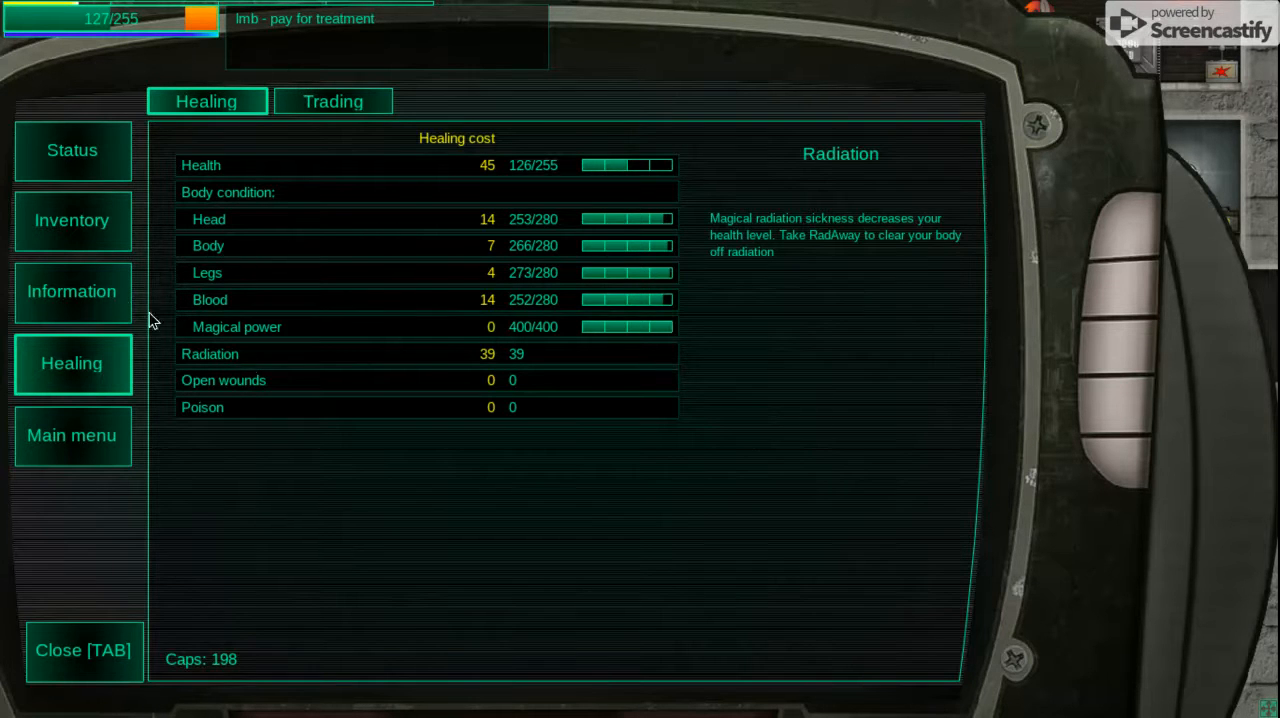
{"action": "left_click", "coordinate": [72, 220]}
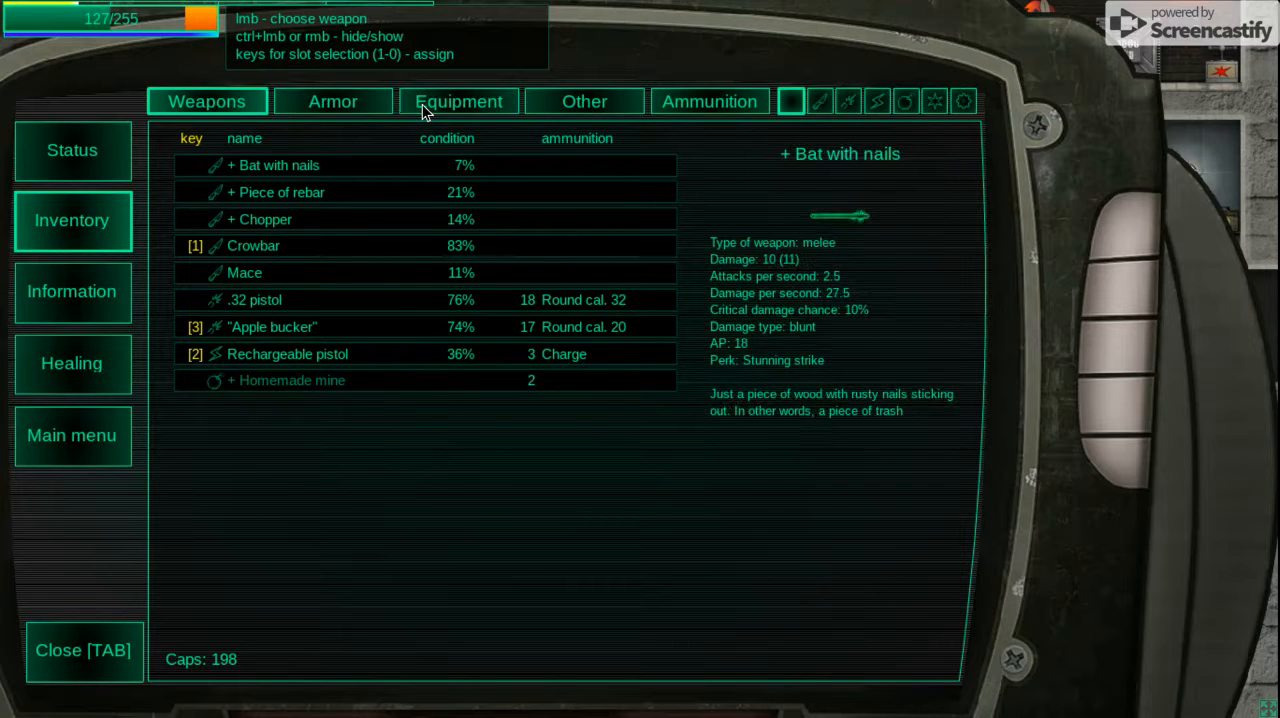
{"action": "left_click", "coordinate": [458, 102]}
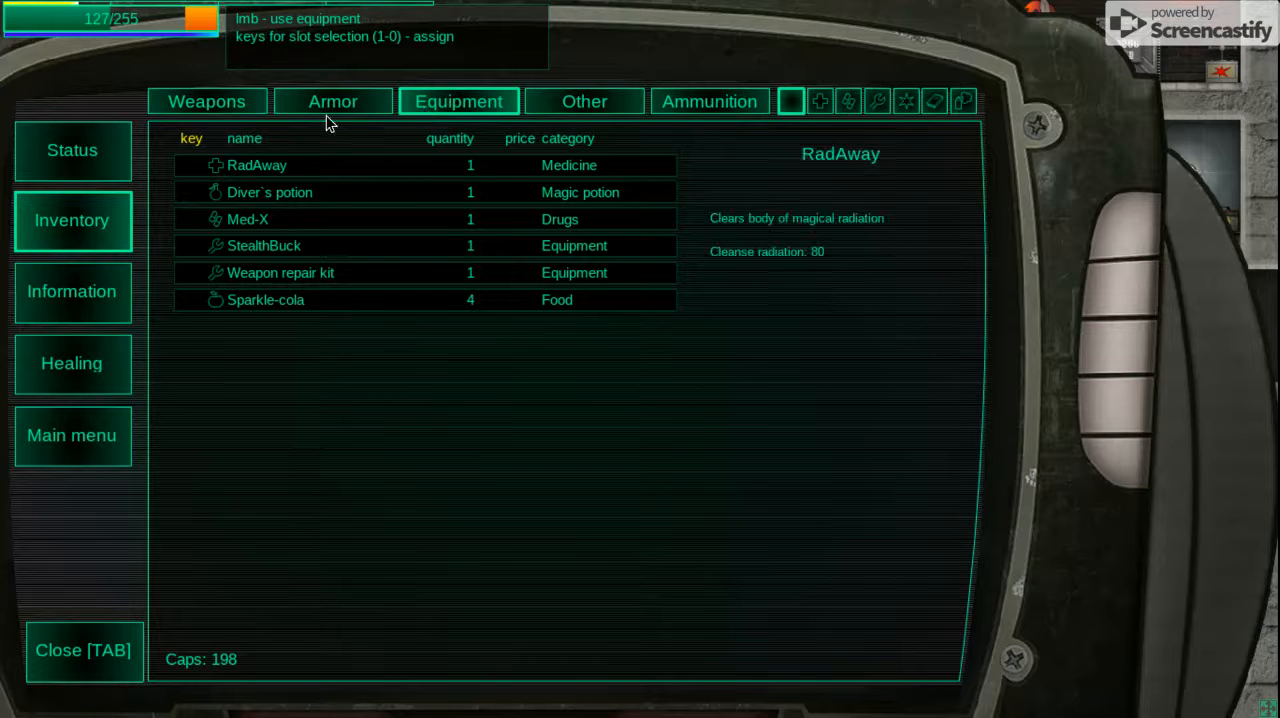
{"action": "left_click", "coordinate": [206, 102]}
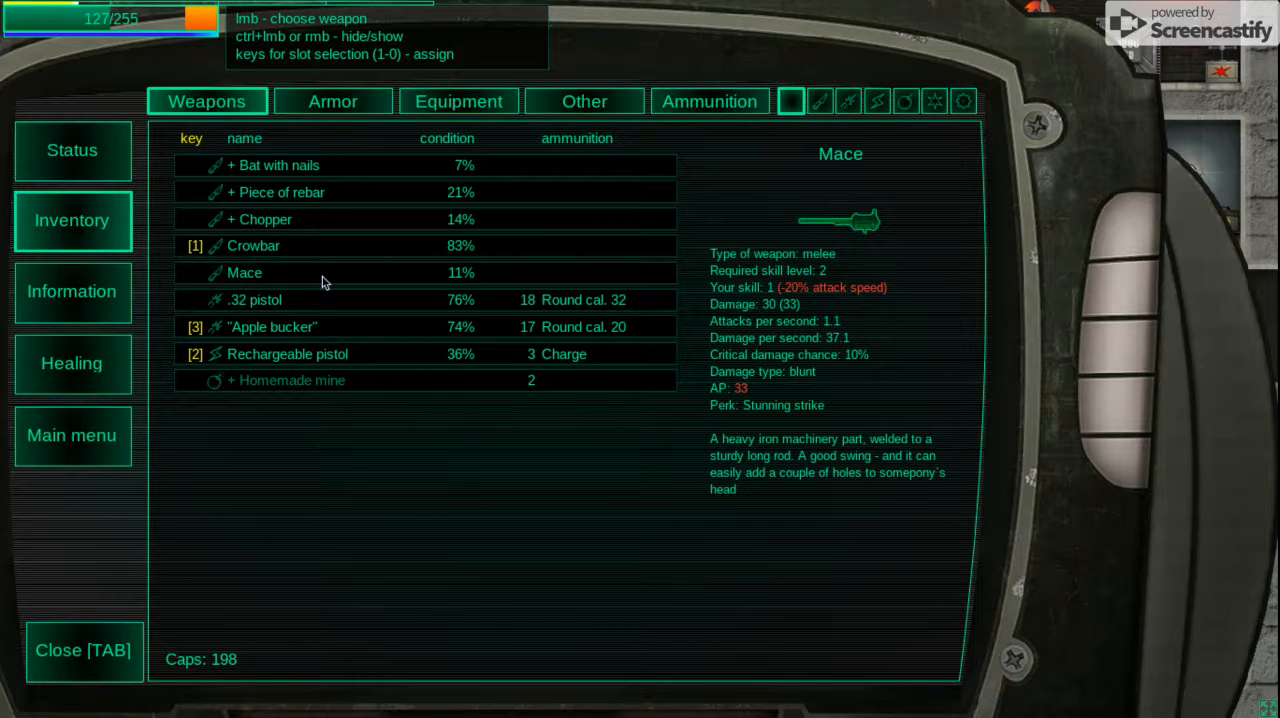
{"action": "left_click", "coordinate": [276, 164]}
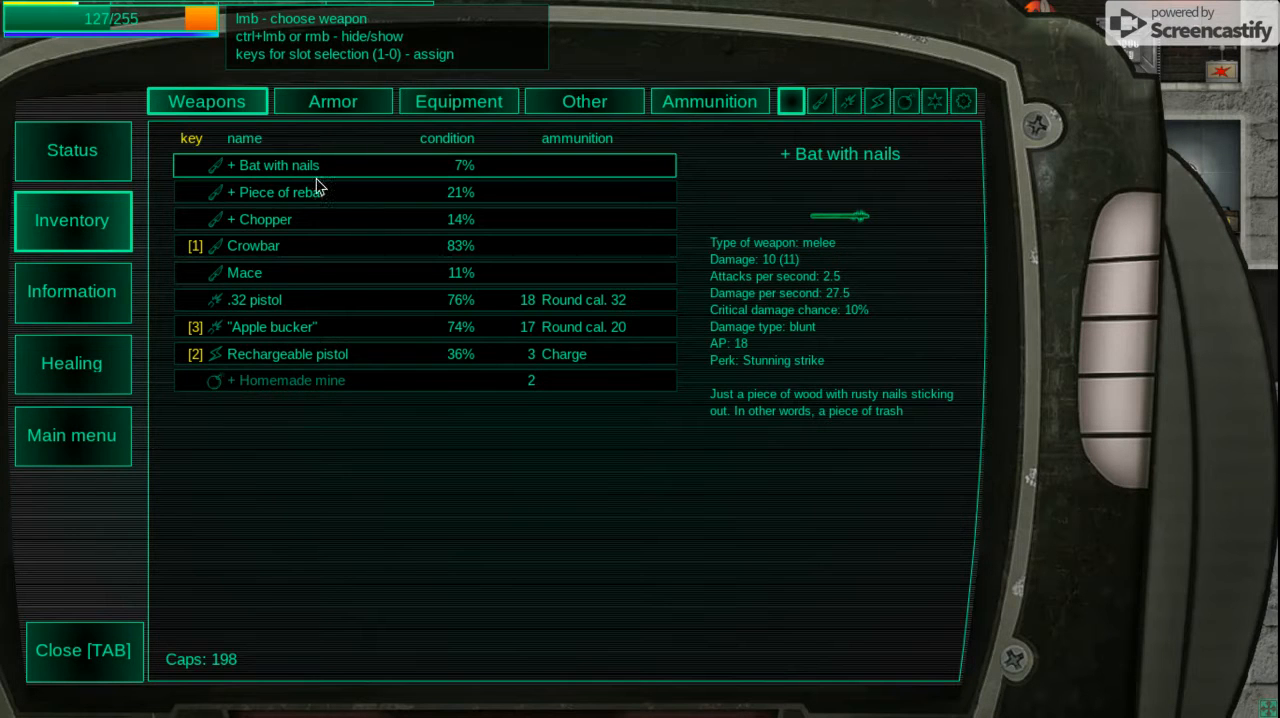
{"action": "mouse_move", "coordinate": [148, 312]}
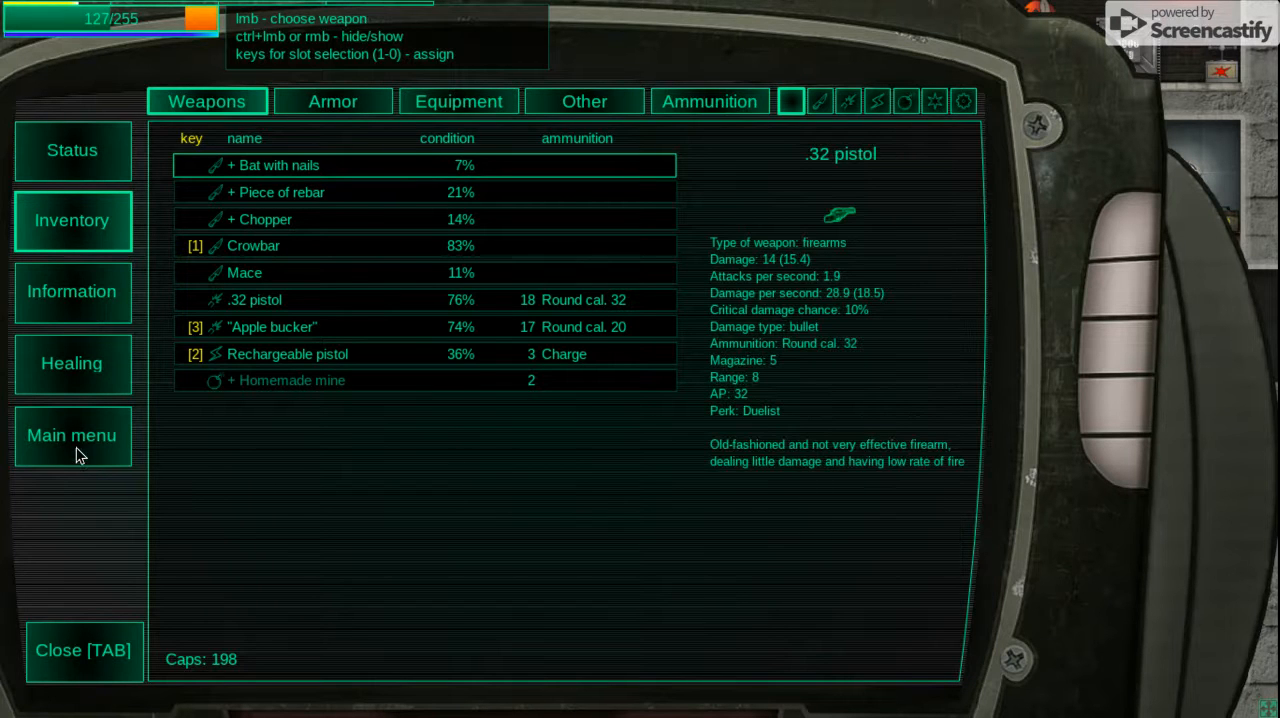
{"action": "mouse_move", "coordinate": [92, 592]}
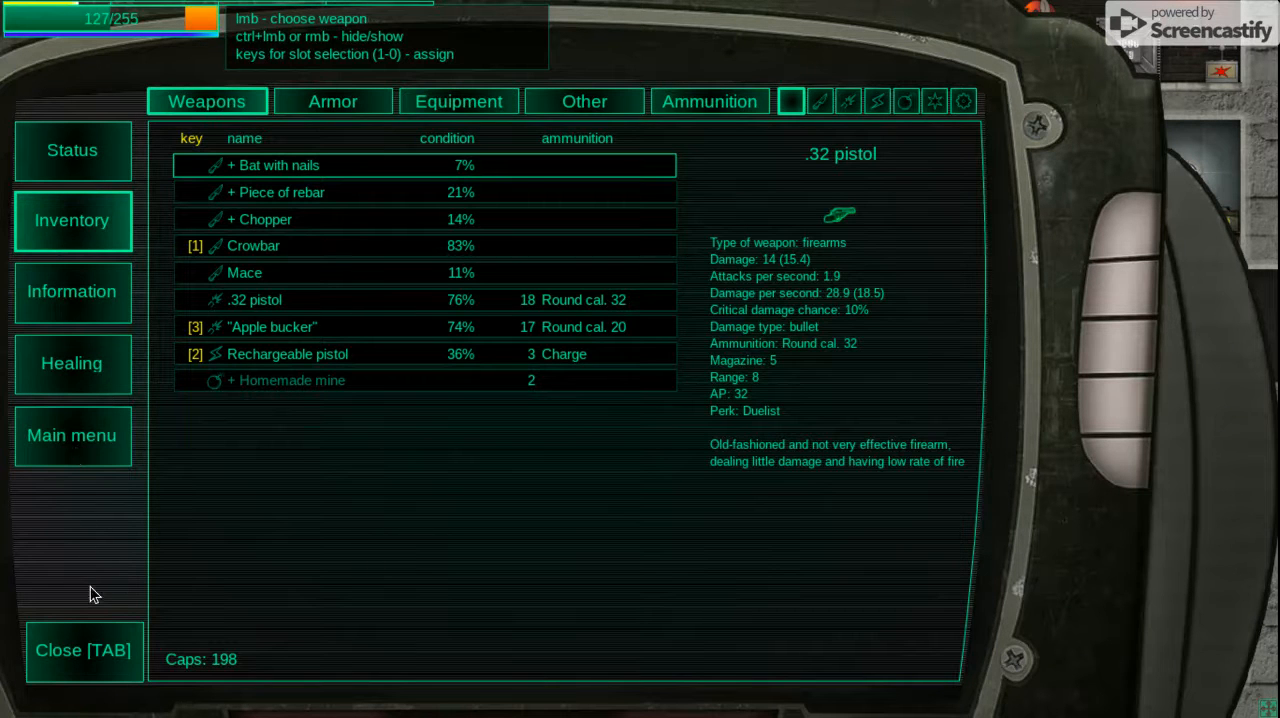
{"action": "left_click", "coordinate": [72, 364]}
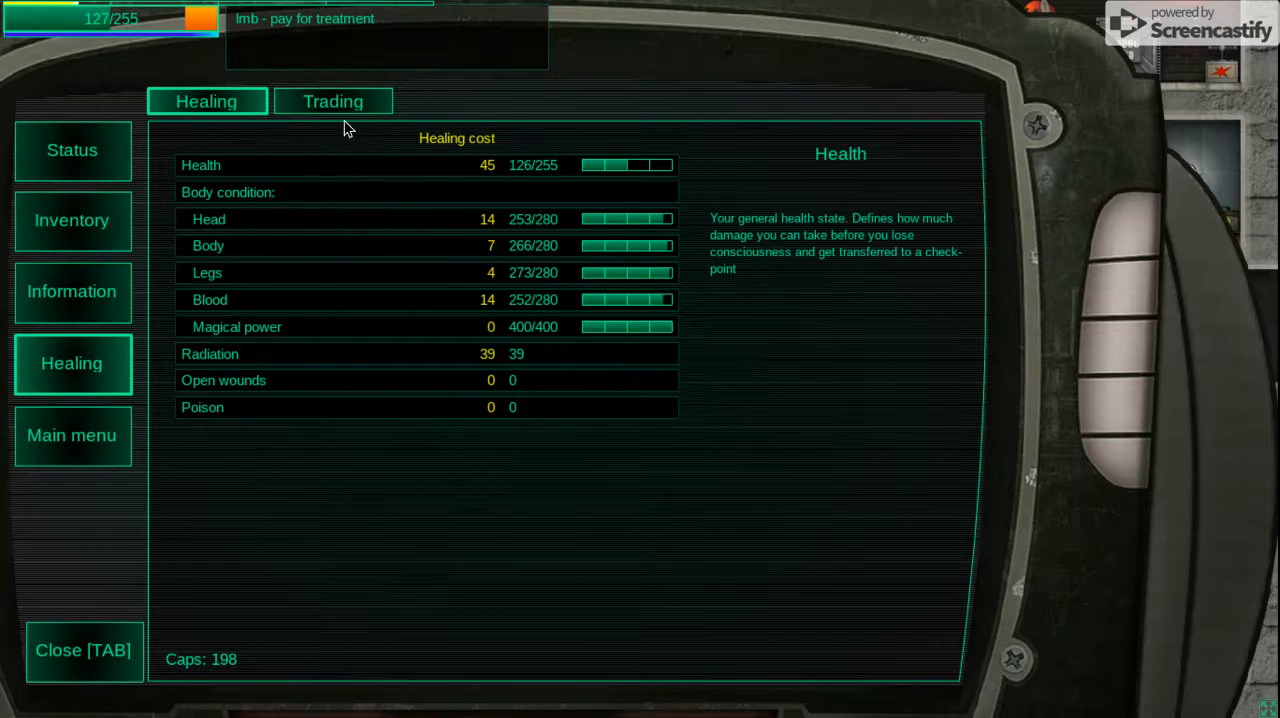
Step: Mark all 304 pre-war bits for sale in the doctor's Sell list
{"action": "left_click", "coordinate": [332, 102]}
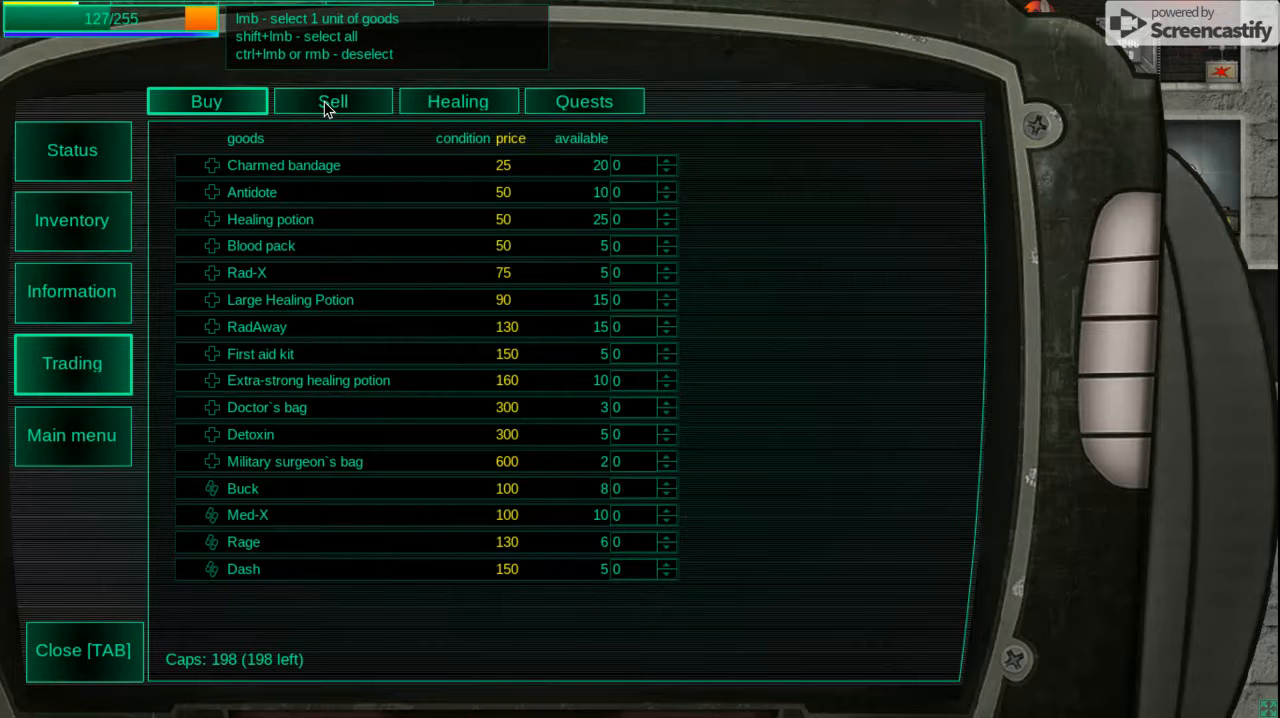
{"action": "left_click", "coordinate": [332, 102]}
{"action": "type", "text": "302"}
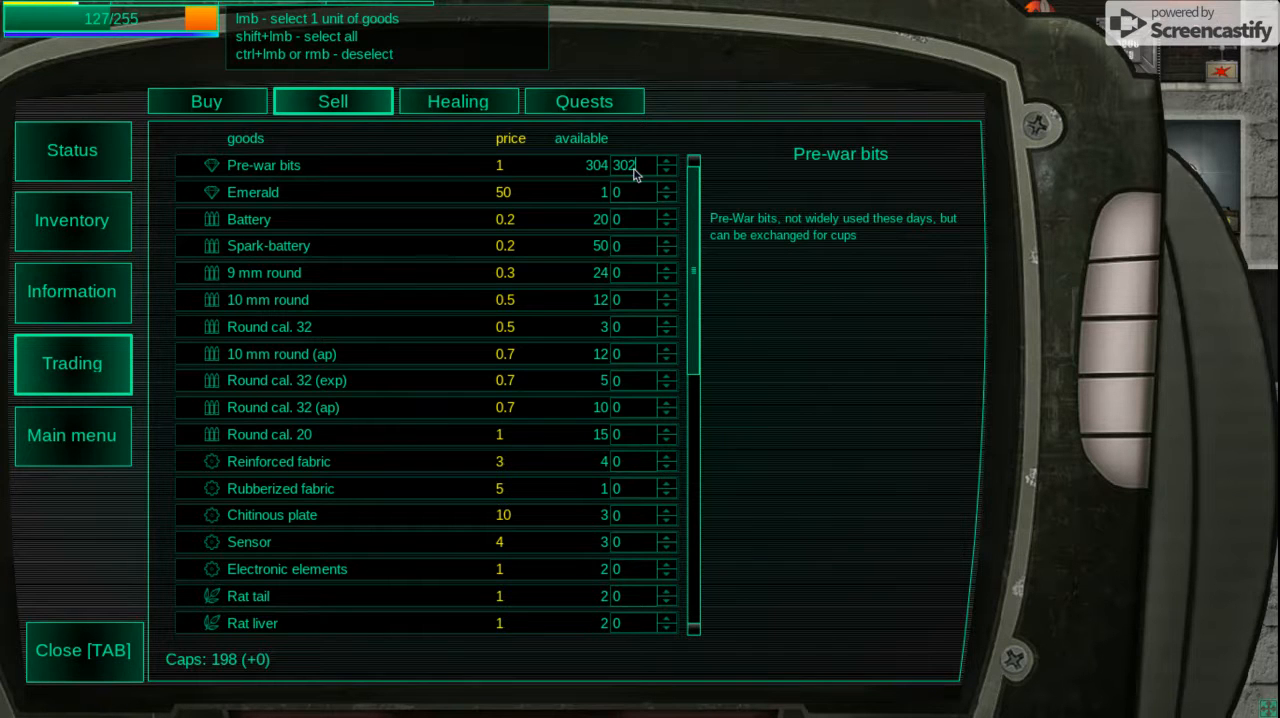
{"action": "left_click", "coordinate": [668, 160]}
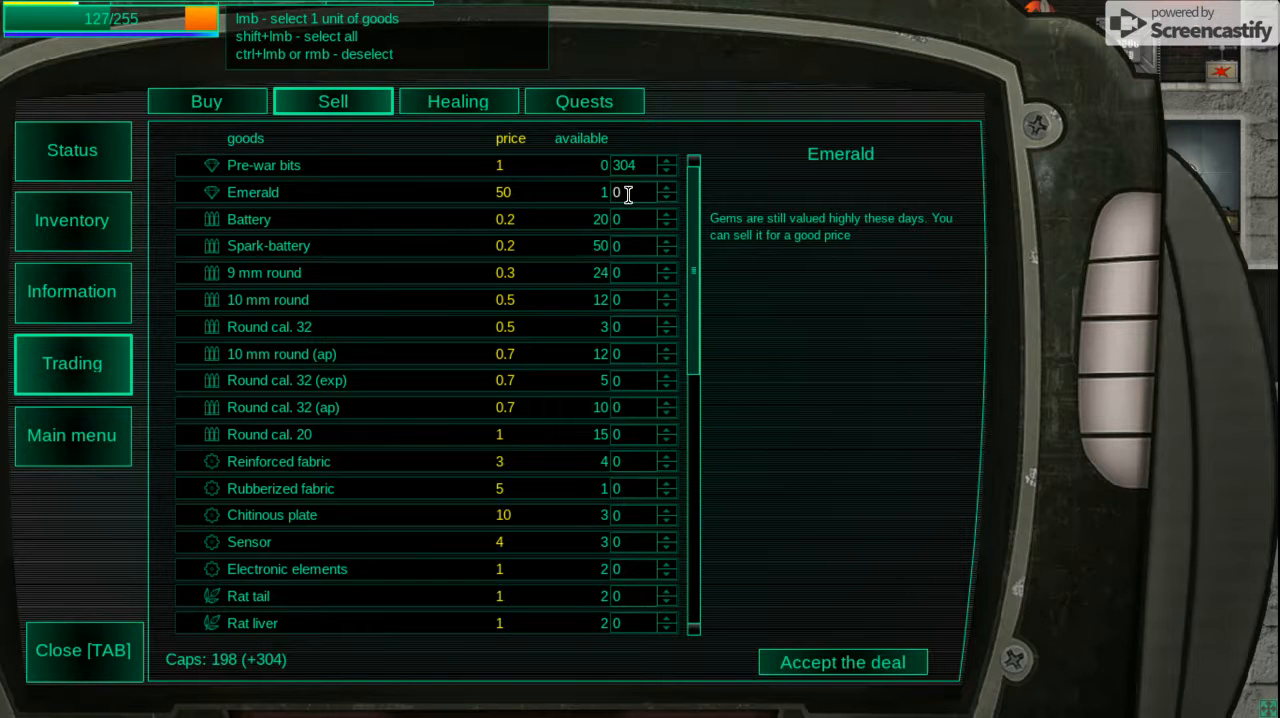
{"action": "mouse_move", "coordinate": [630, 204]}
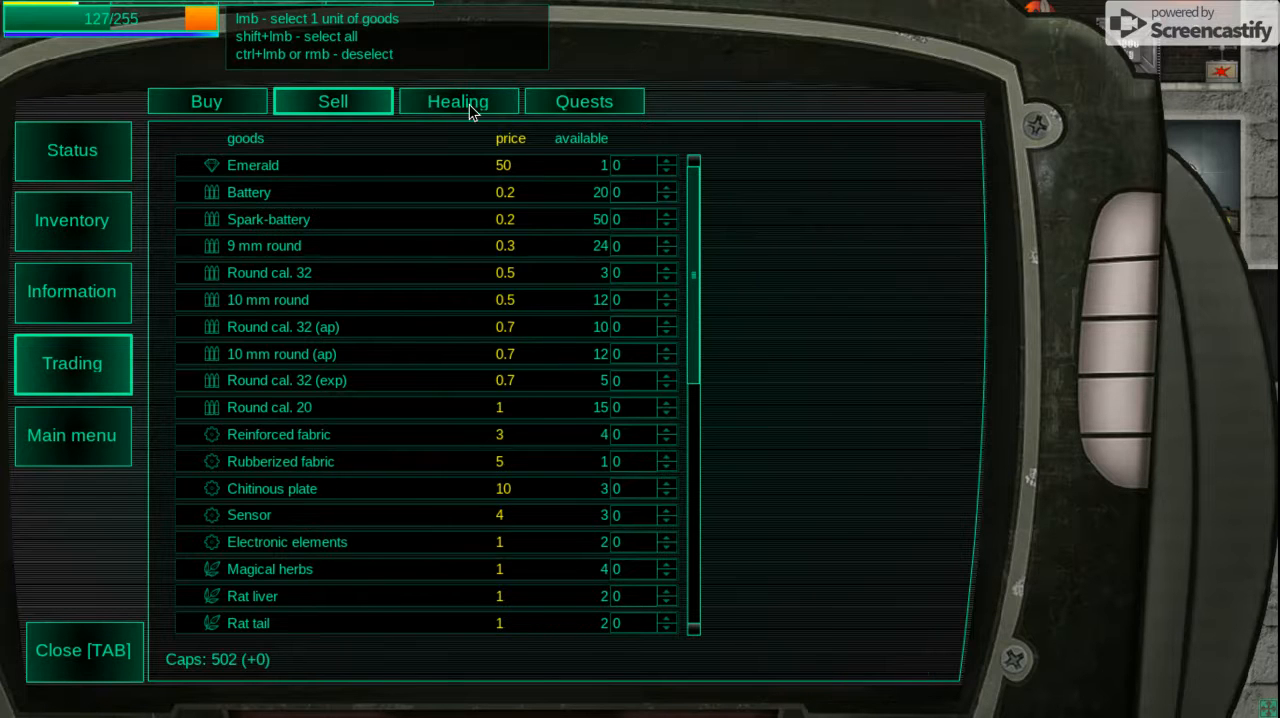
Step: Accept the 'Obtain recipes for powerful stimulators' quest, then view the doctor's Buy list
{"action": "left_click", "coordinate": [456, 102]}
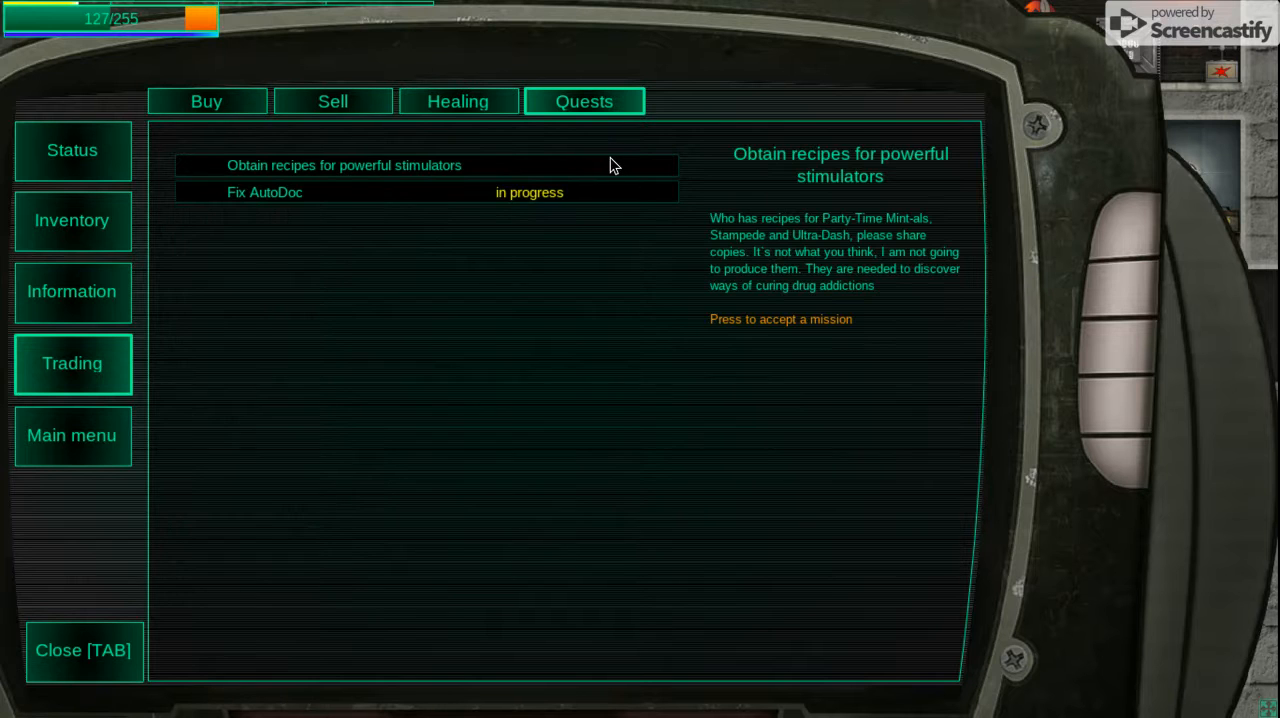
{"action": "mouse_move", "coordinate": [604, 168]}
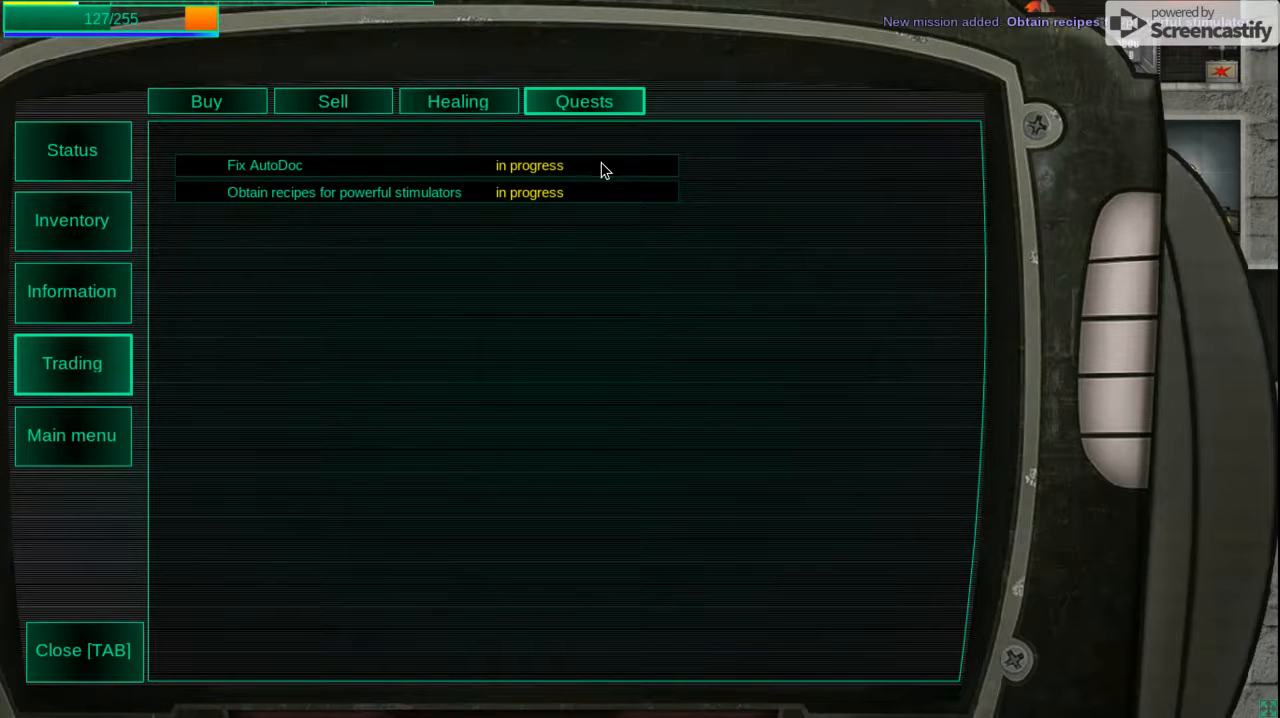
{"action": "left_click", "coordinate": [344, 192]}
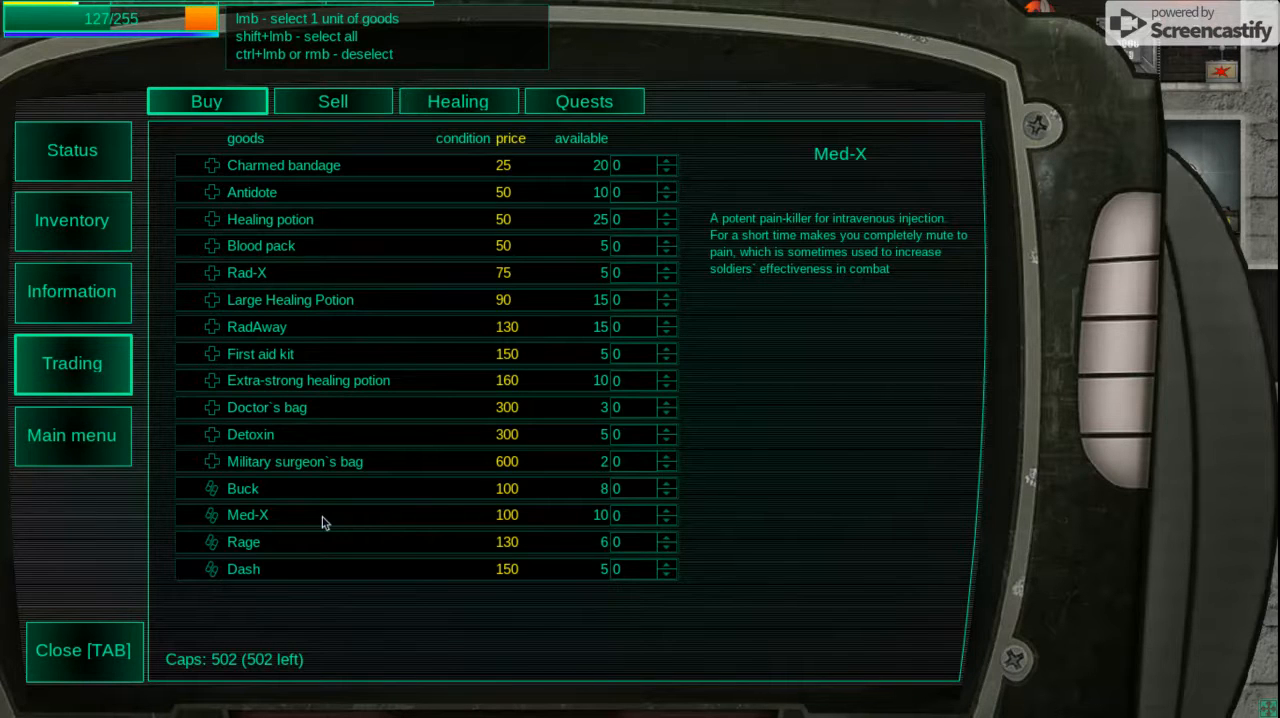
{"action": "mouse_move", "coordinate": [326, 380]}
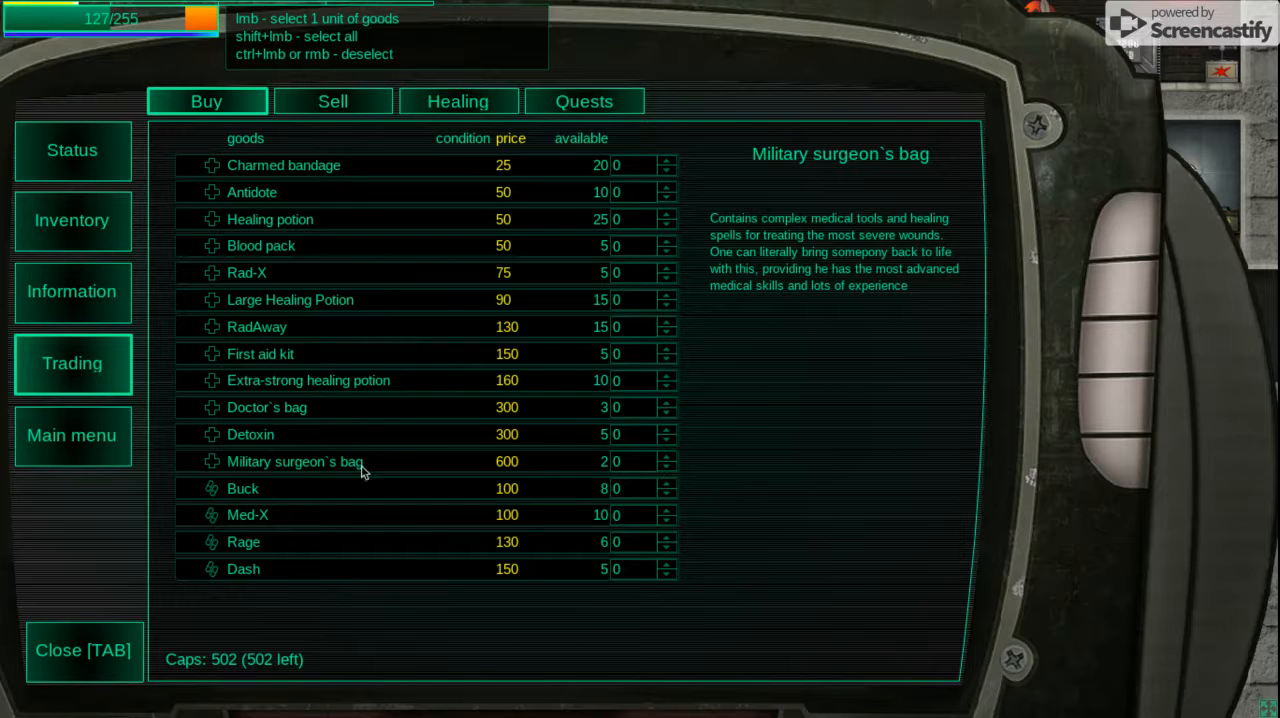
{"action": "mouse_move", "coordinate": [292, 468]}
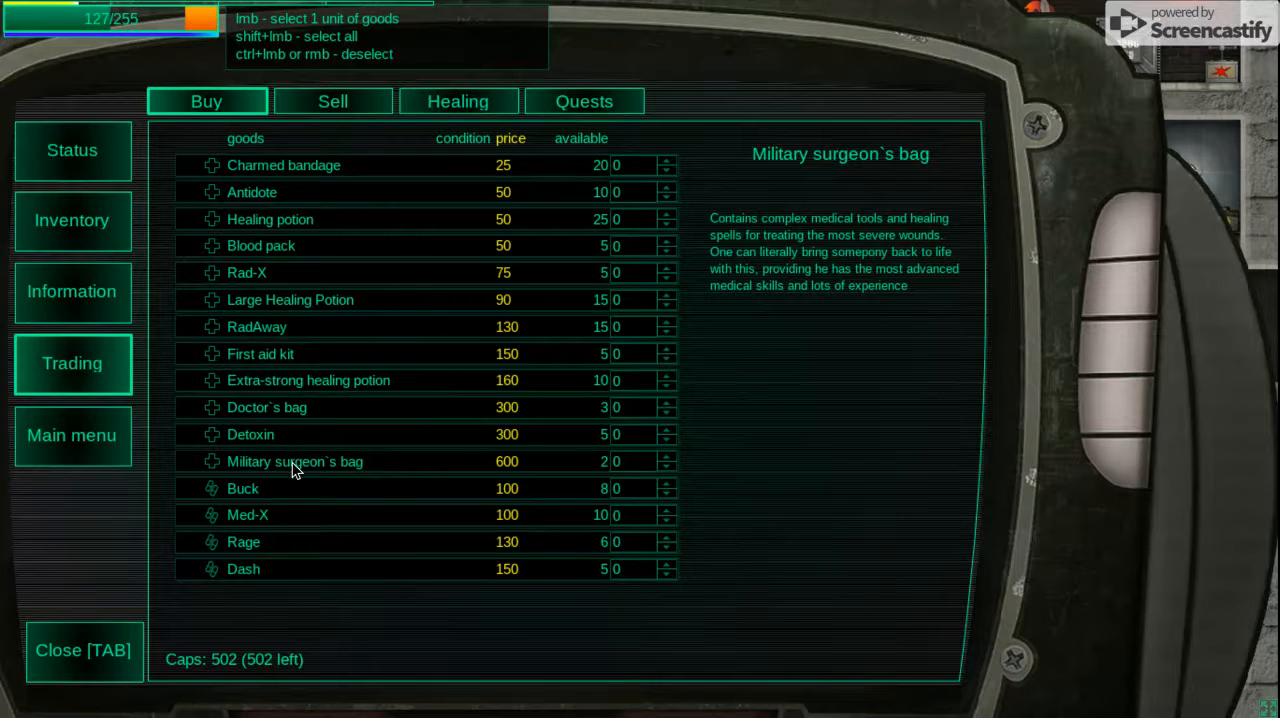
{"action": "mouse_move", "coordinate": [112, 472]}
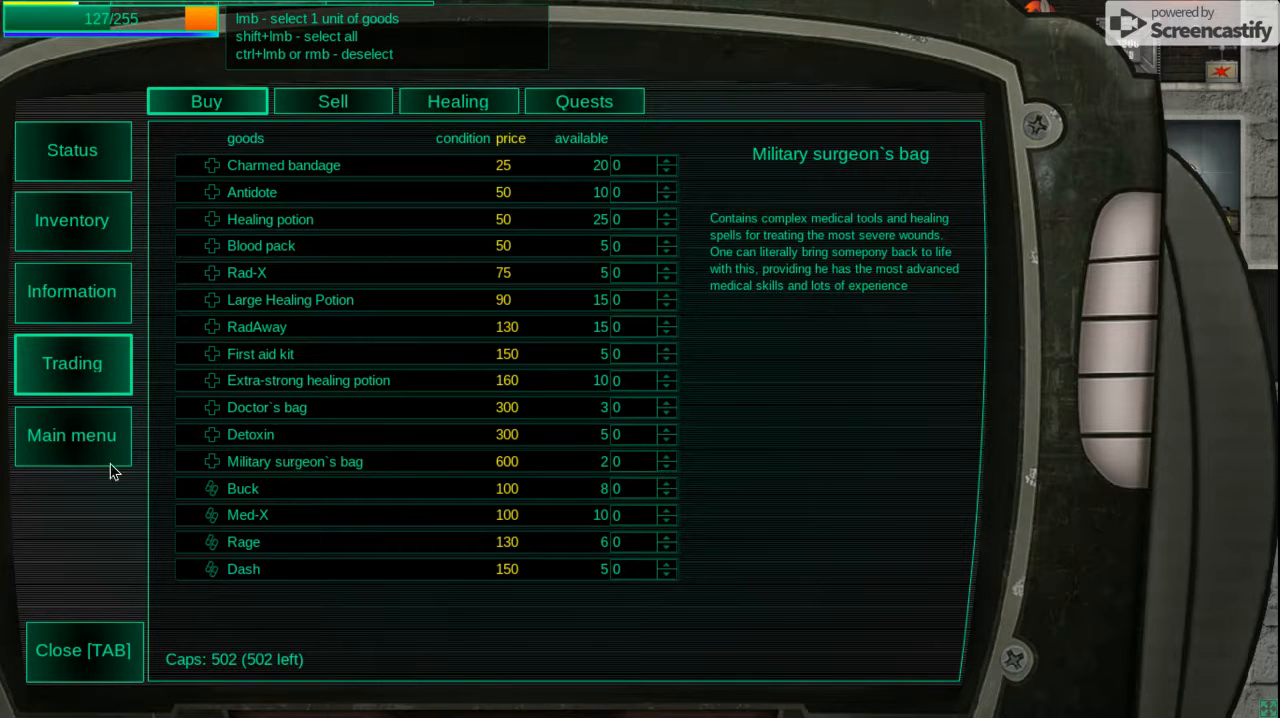
{"action": "mouse_move", "coordinate": [108, 650]}
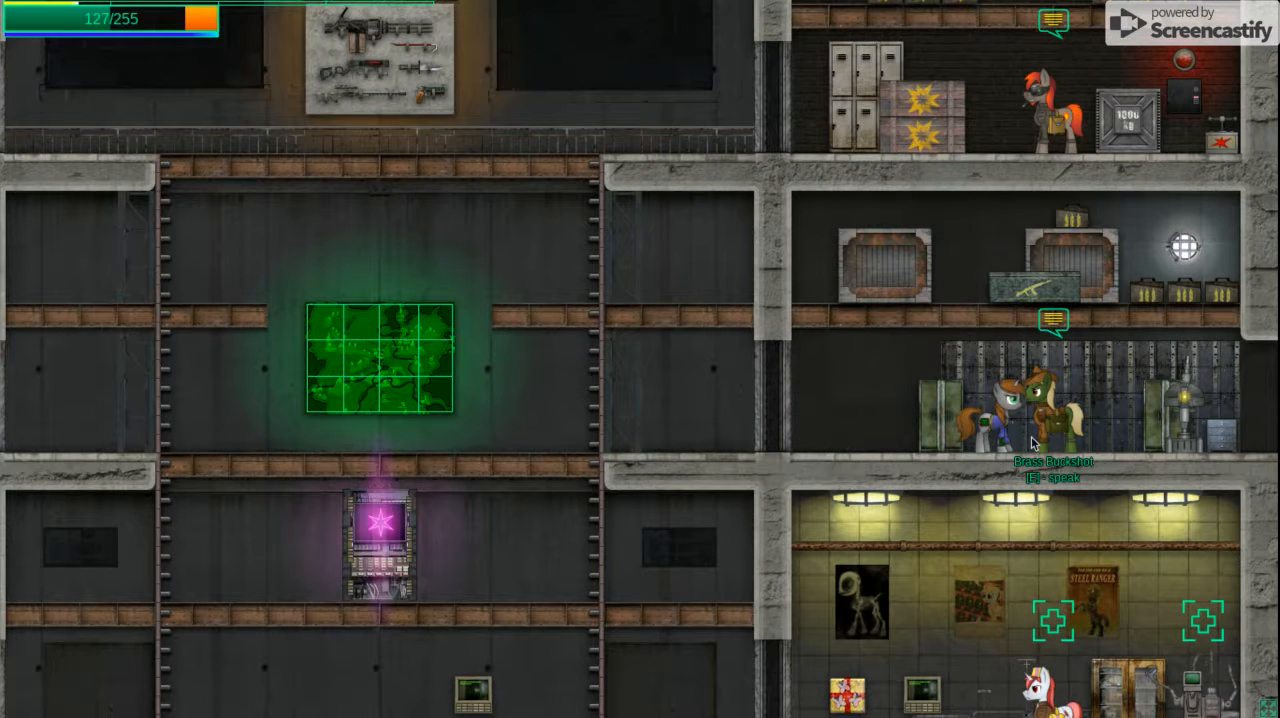
Step: Start trading with the weapons merchant and view their guns and ammunition stock
{"action": "key", "text": "e"}
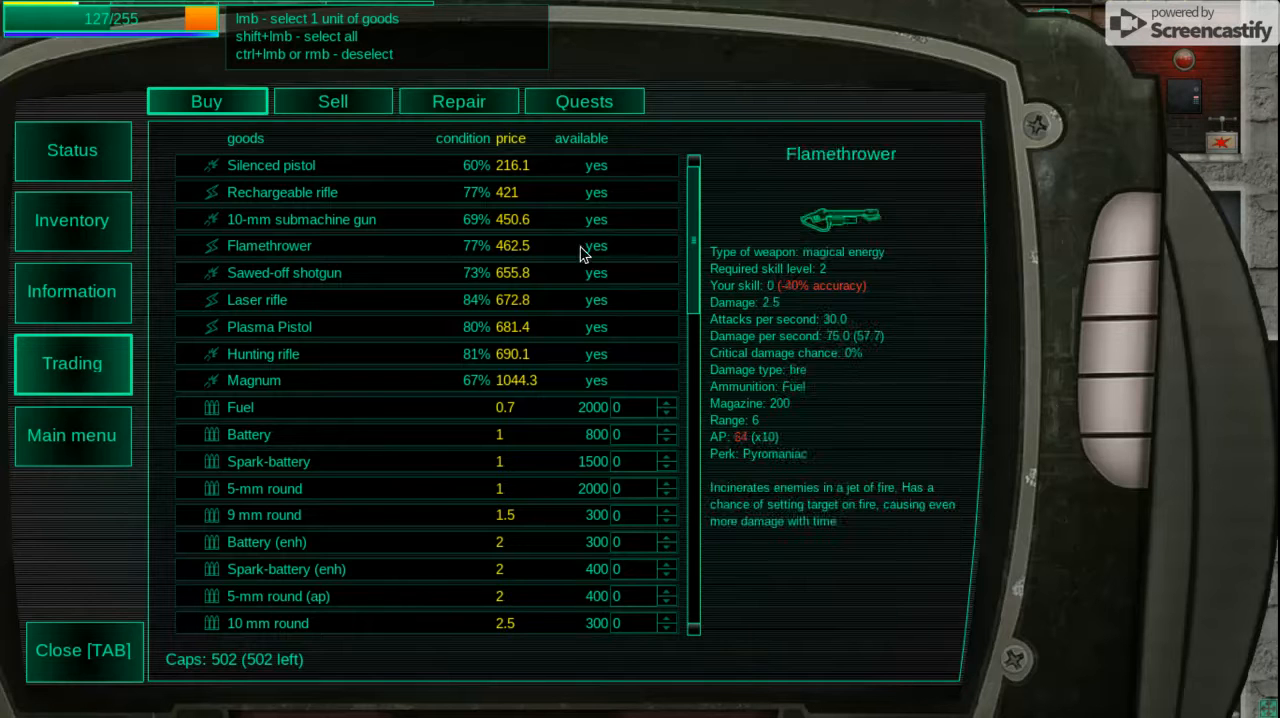
{"action": "left_click", "coordinate": [272, 164]}
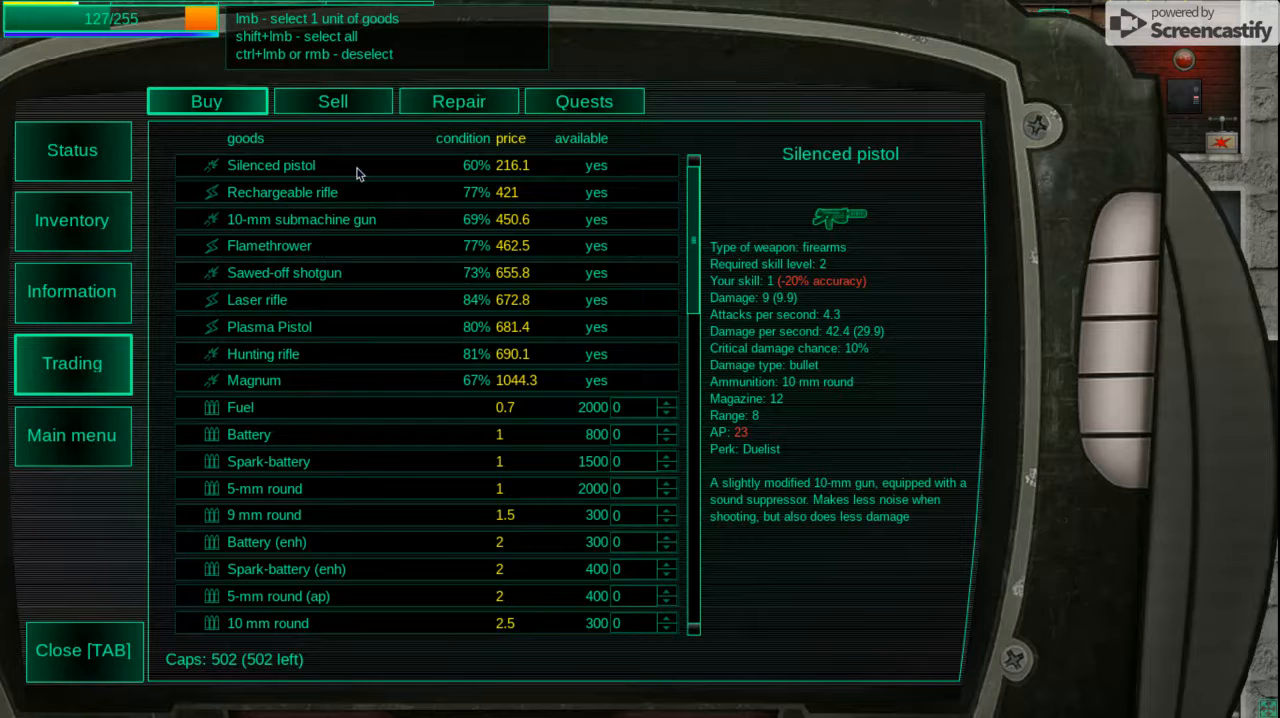
{"action": "left_click", "coordinate": [284, 192]}
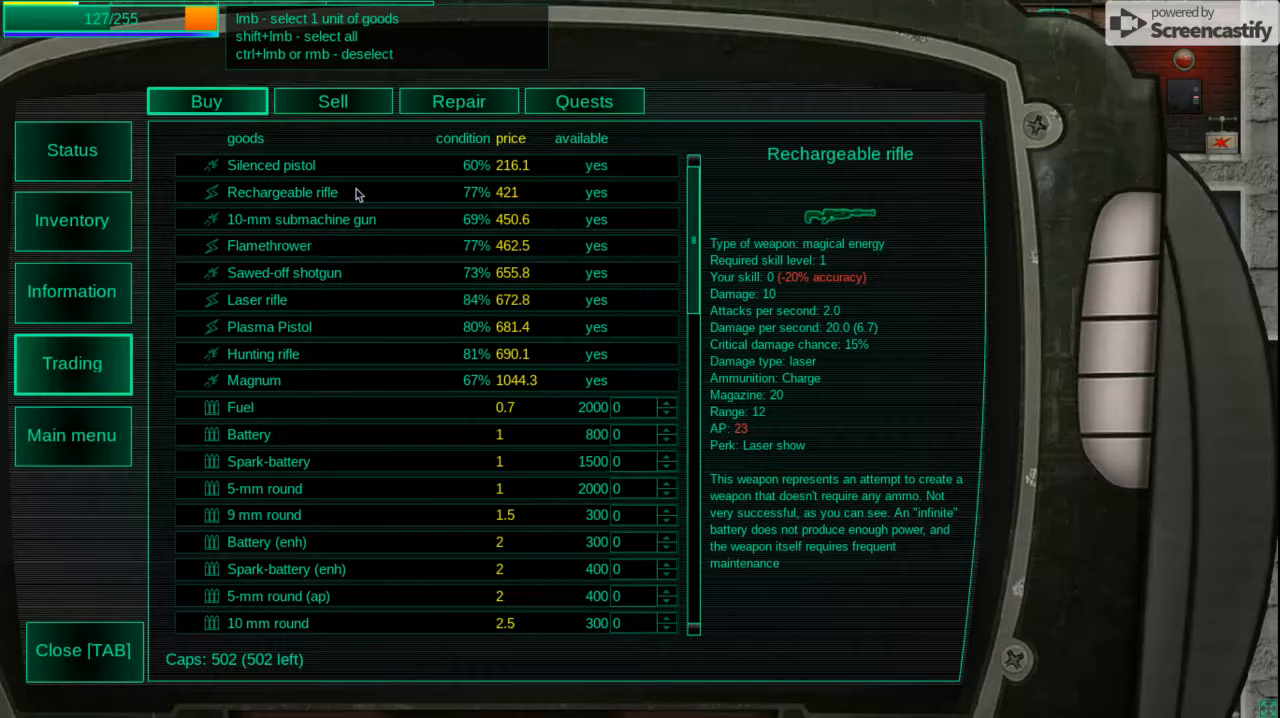
{"action": "left_click", "coordinate": [300, 220]}
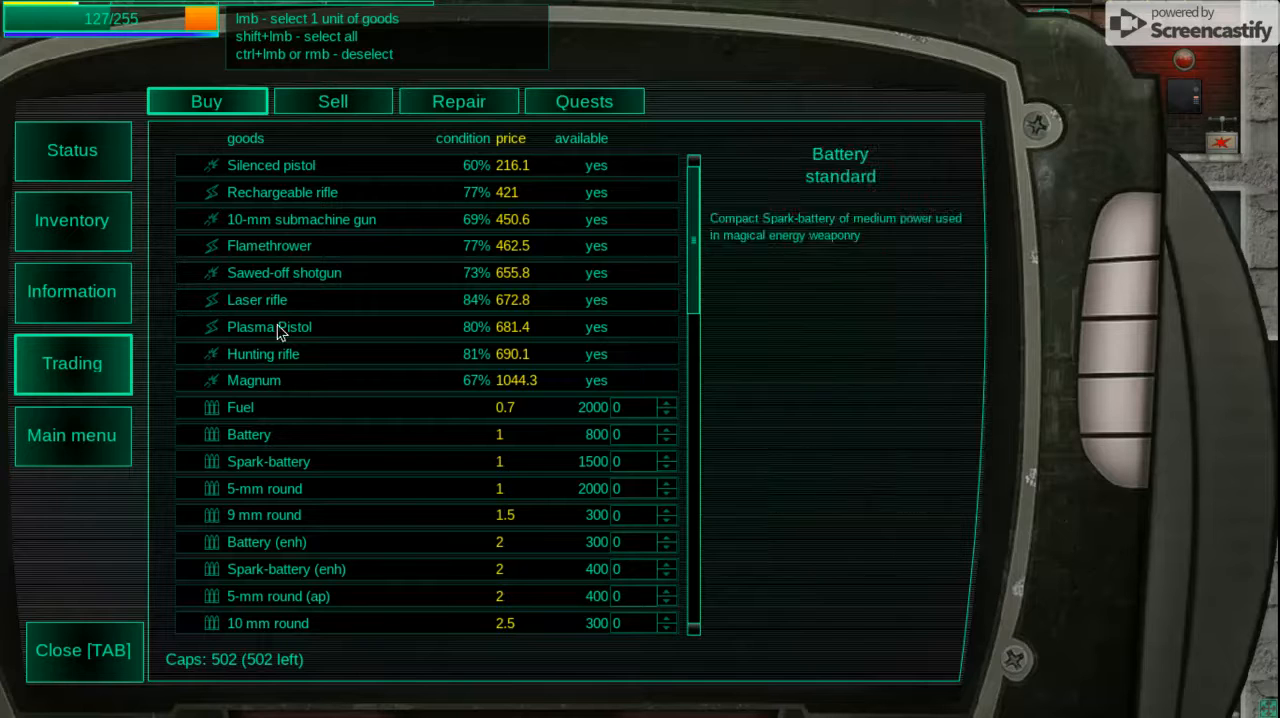
{"action": "left_click", "coordinate": [268, 244]}
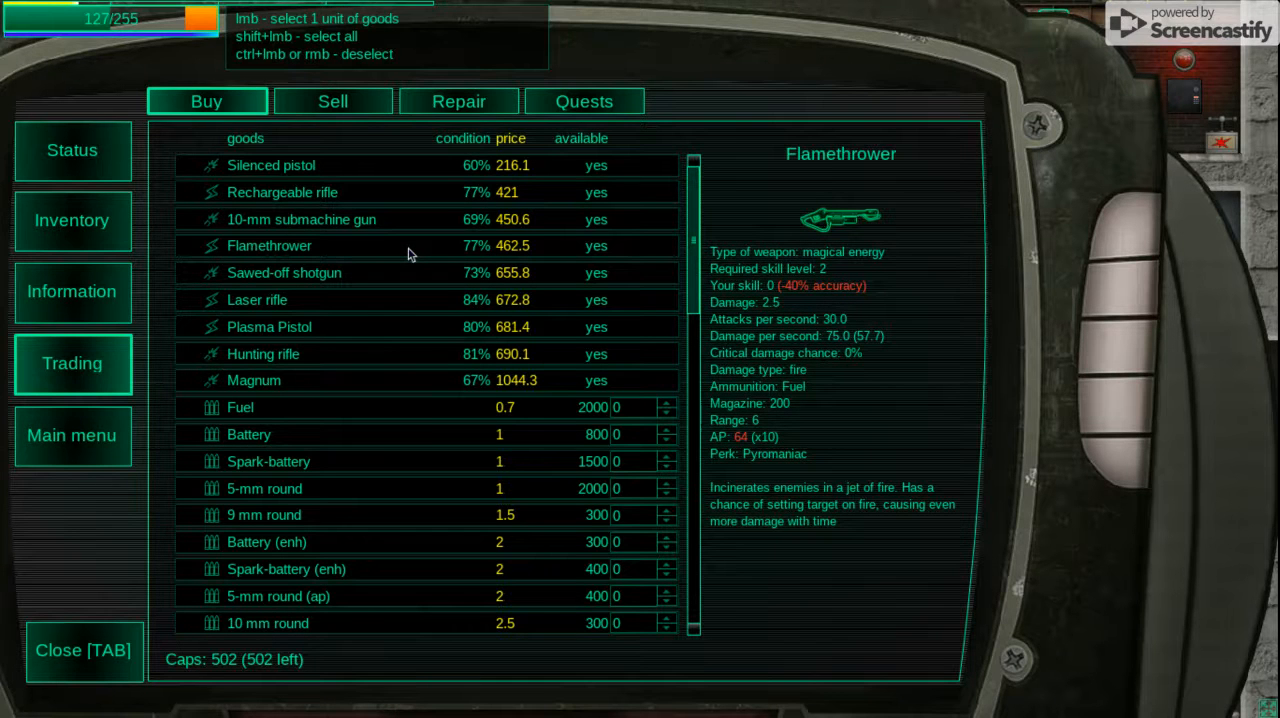
{"action": "left_click", "coordinate": [284, 272]}
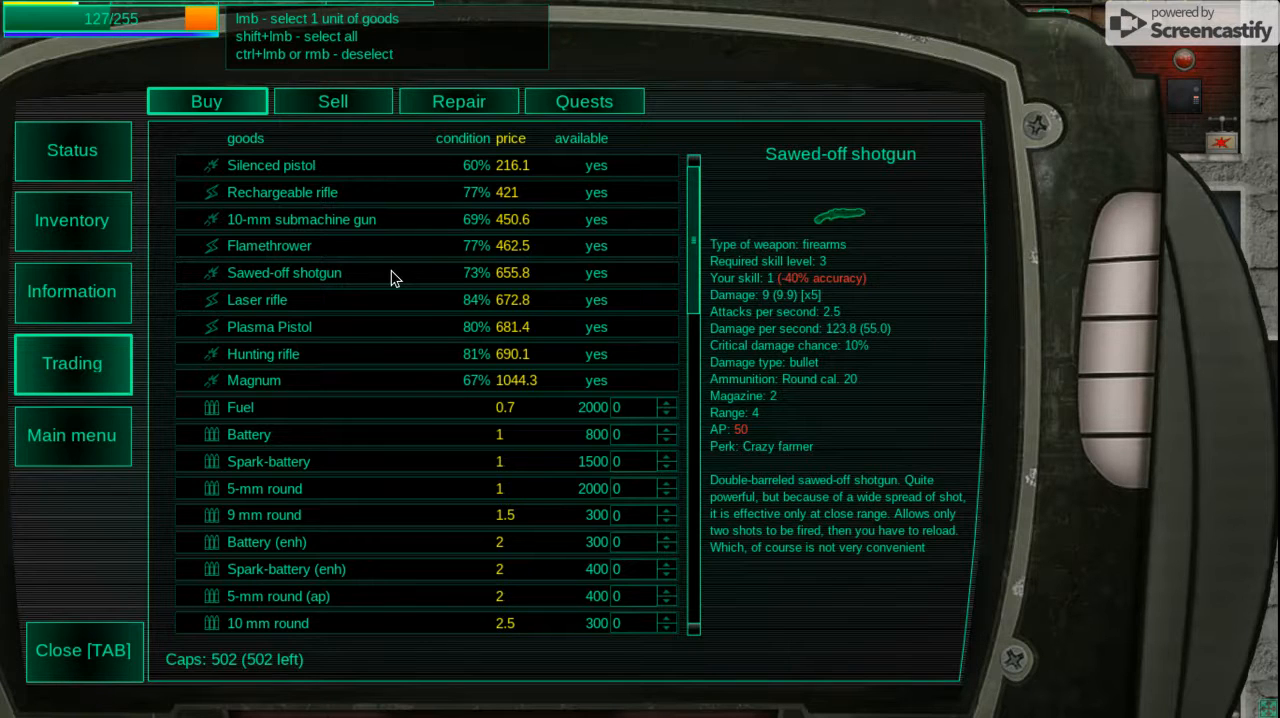
{"action": "left_click", "coordinate": [256, 300]}
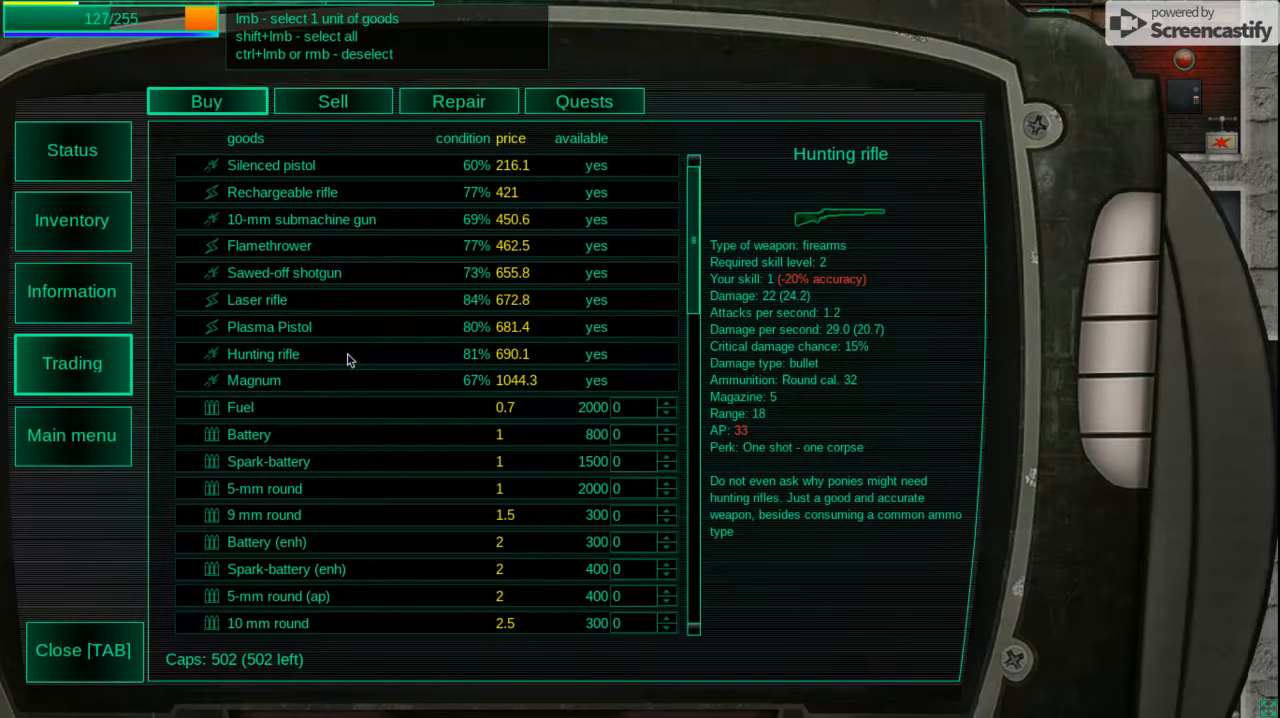
{"action": "left_click", "coordinate": [254, 380]}
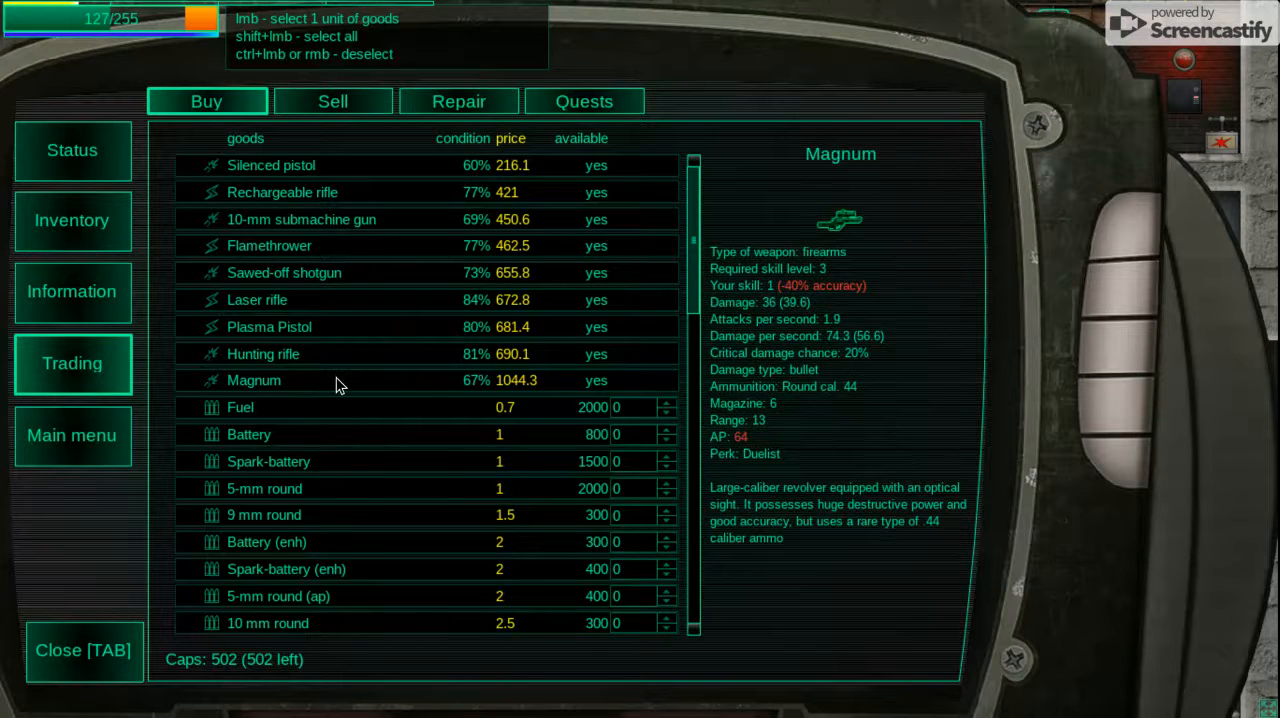